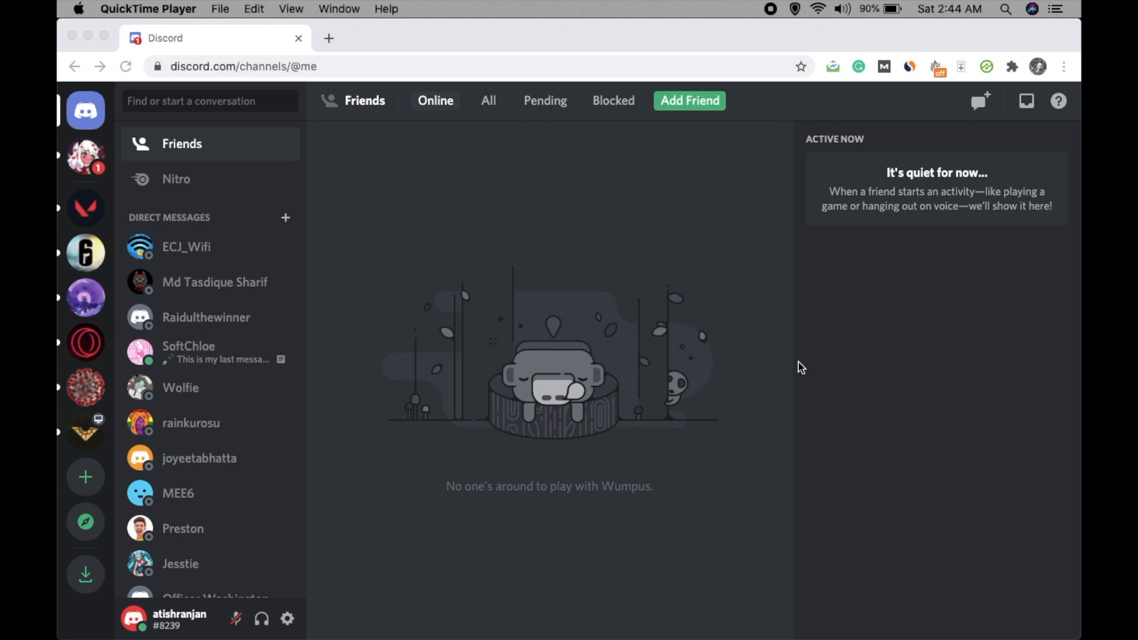
{"action": "mouse_move", "coordinate": [267, 144]}
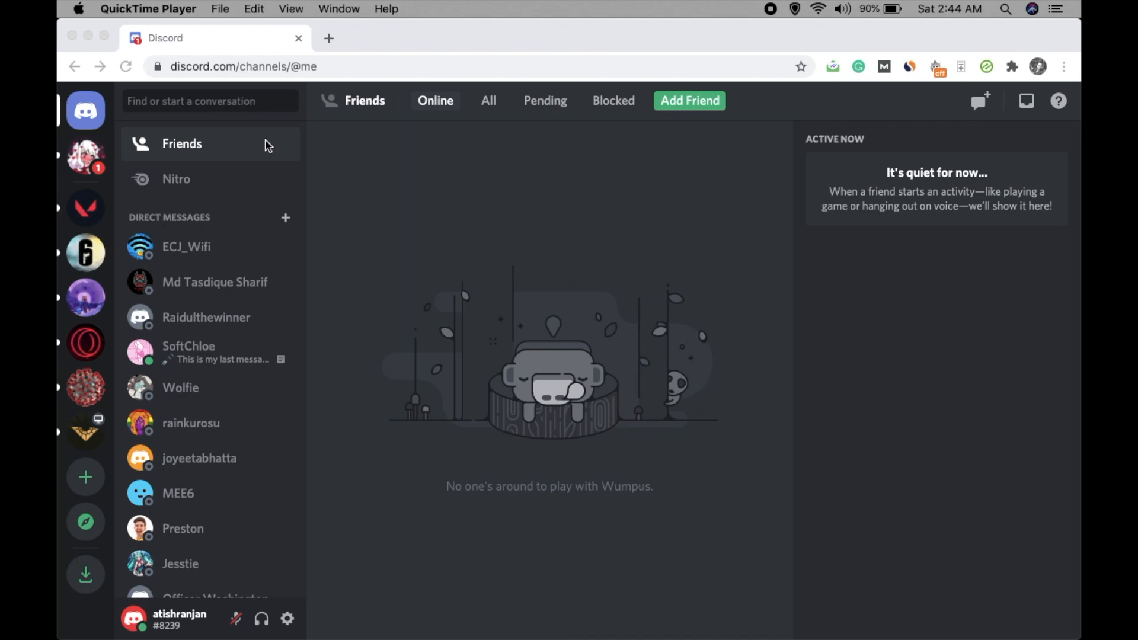
{"action": "mouse_move", "coordinate": [94, 204]}
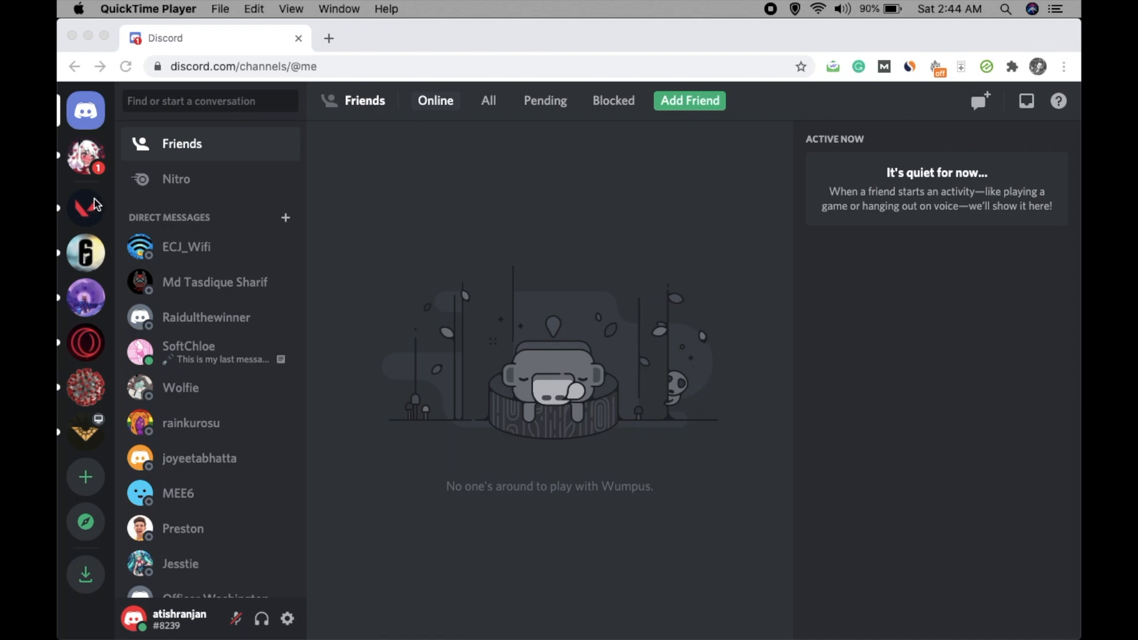
{"action": "mouse_move", "coordinate": [404, 291]}
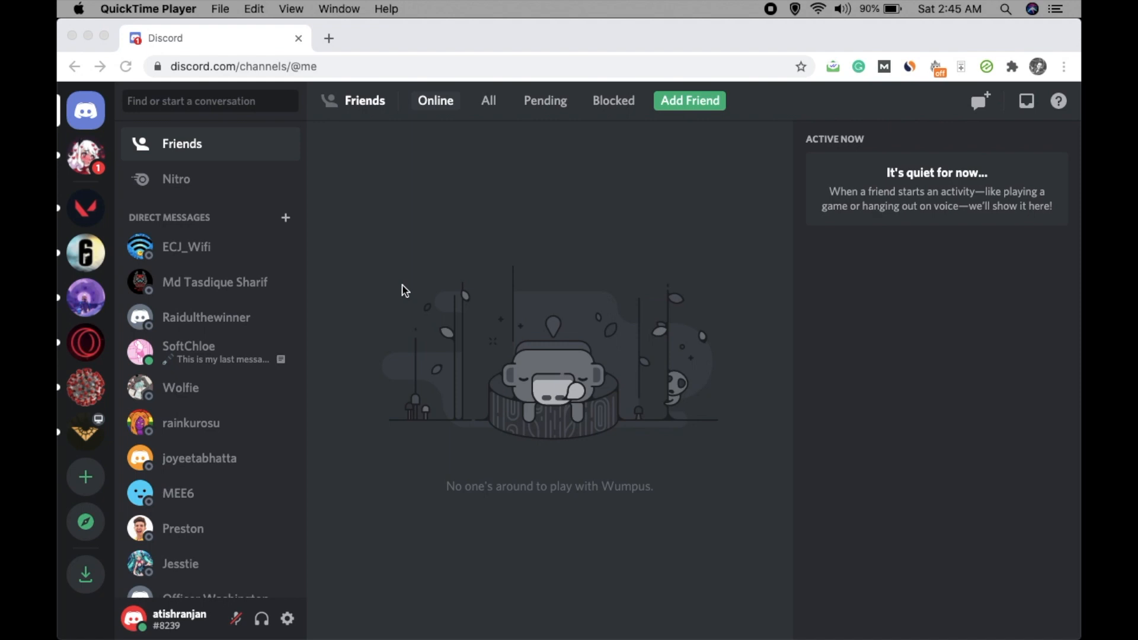
{"action": "mouse_move", "coordinate": [97, 279]}
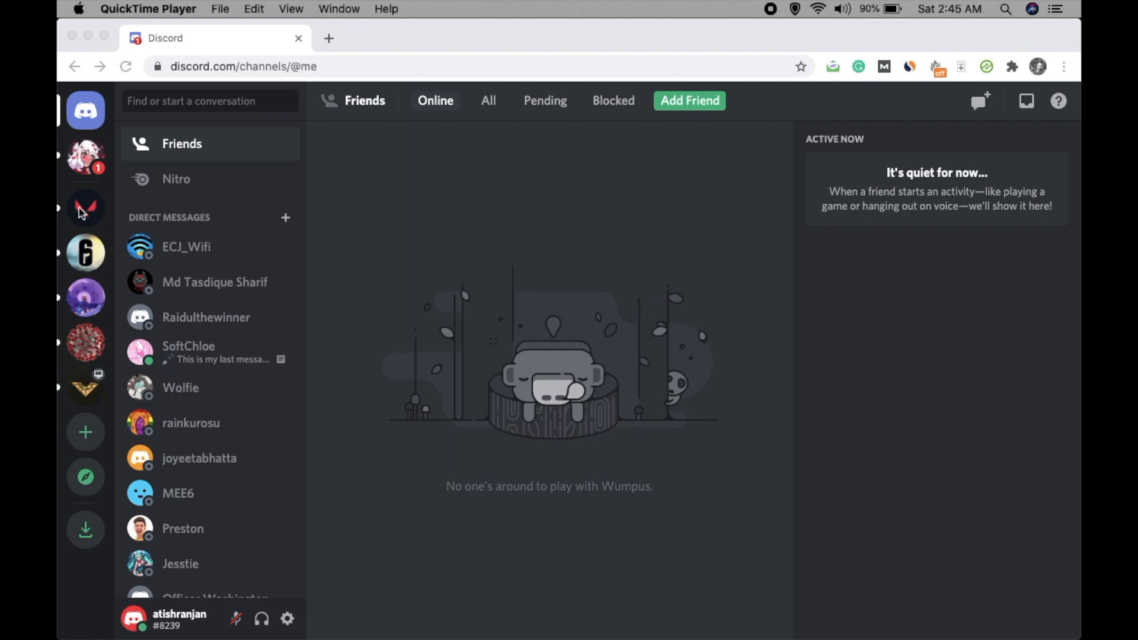
{"action": "mouse_move", "coordinate": [393, 246]}
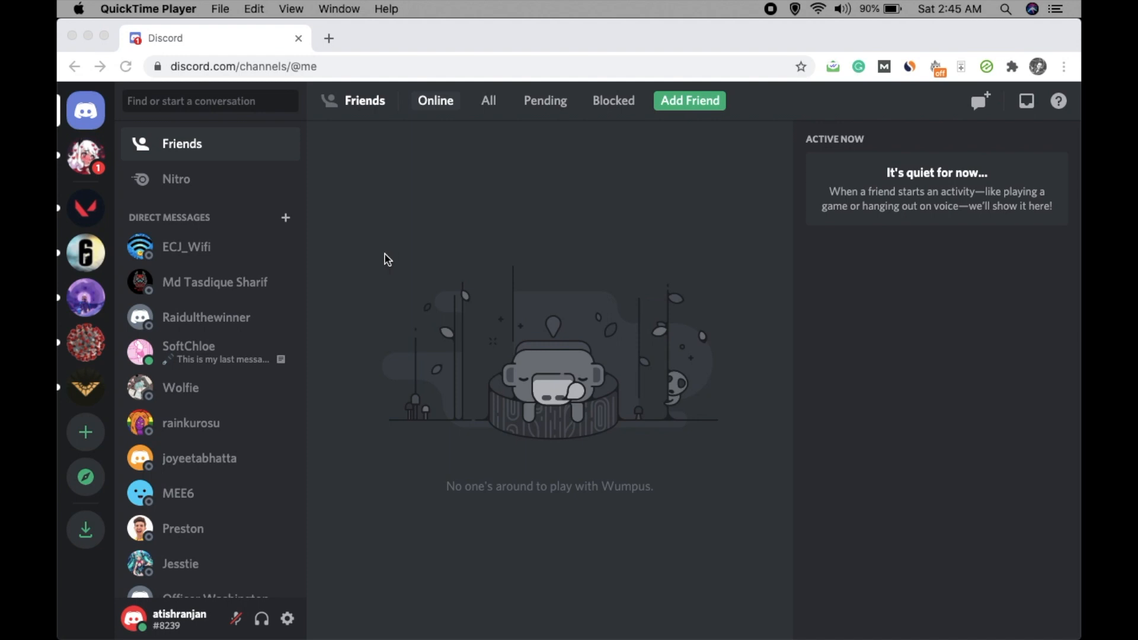
{"action": "mouse_move", "coordinate": [119, 430]}
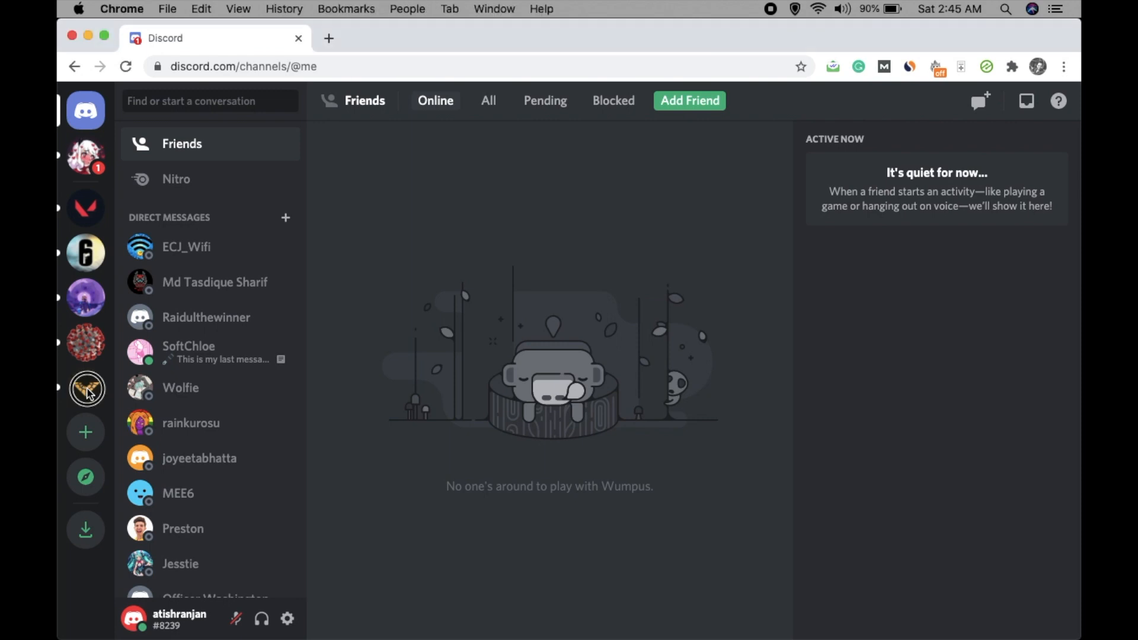
{"action": "mouse_move", "coordinate": [86, 388]}
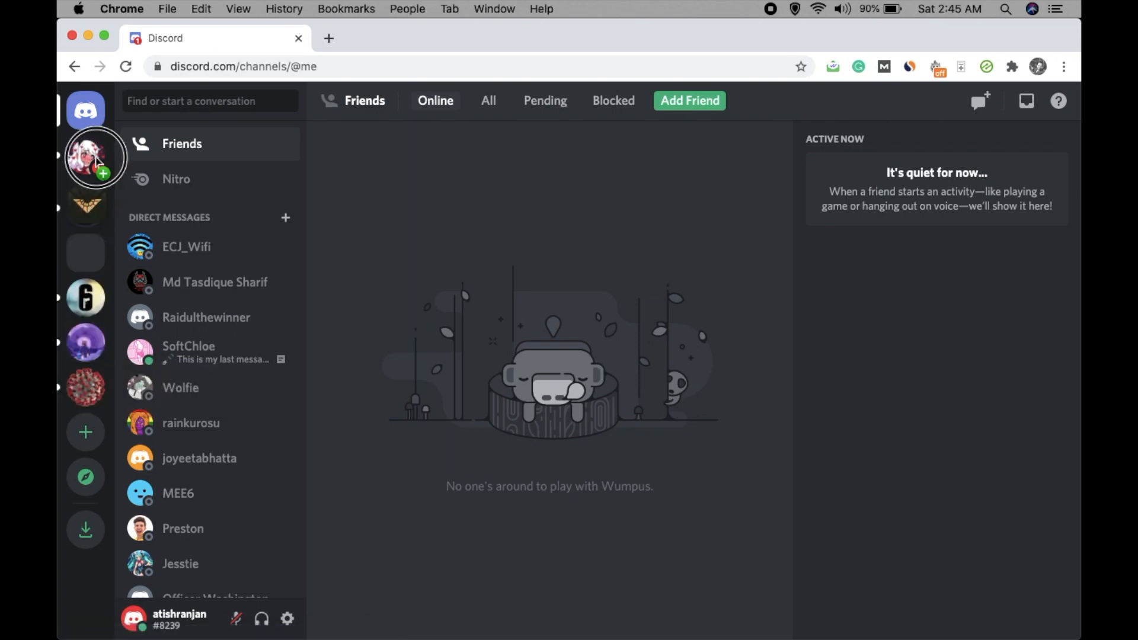
{"action": "mouse_move", "coordinate": [85, 232]}
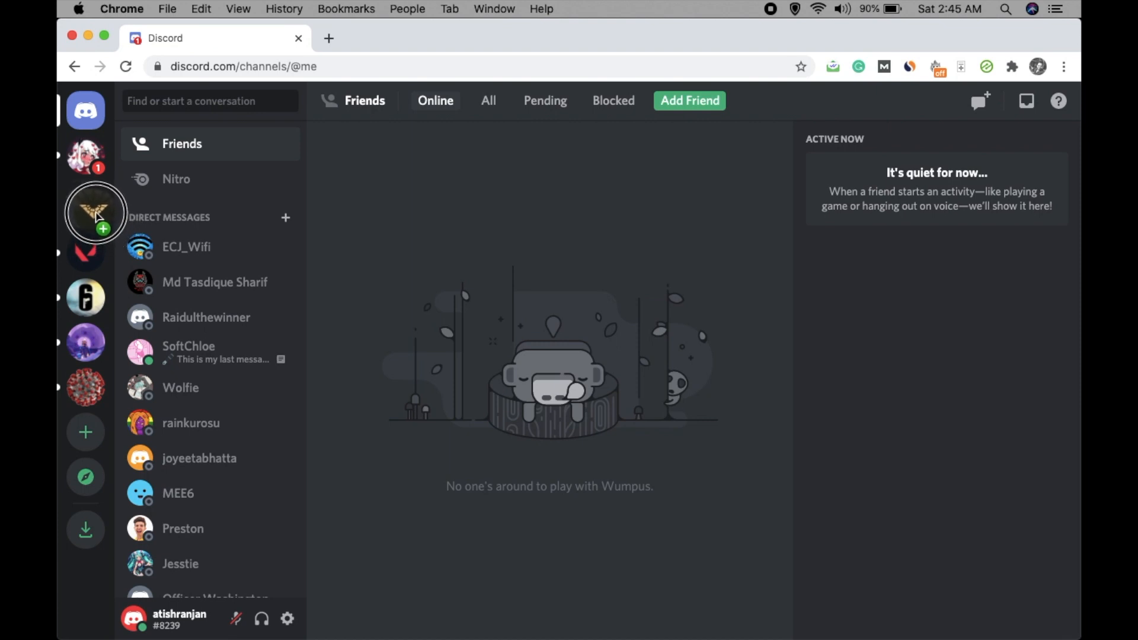
{"action": "mouse_move", "coordinate": [86, 255]}
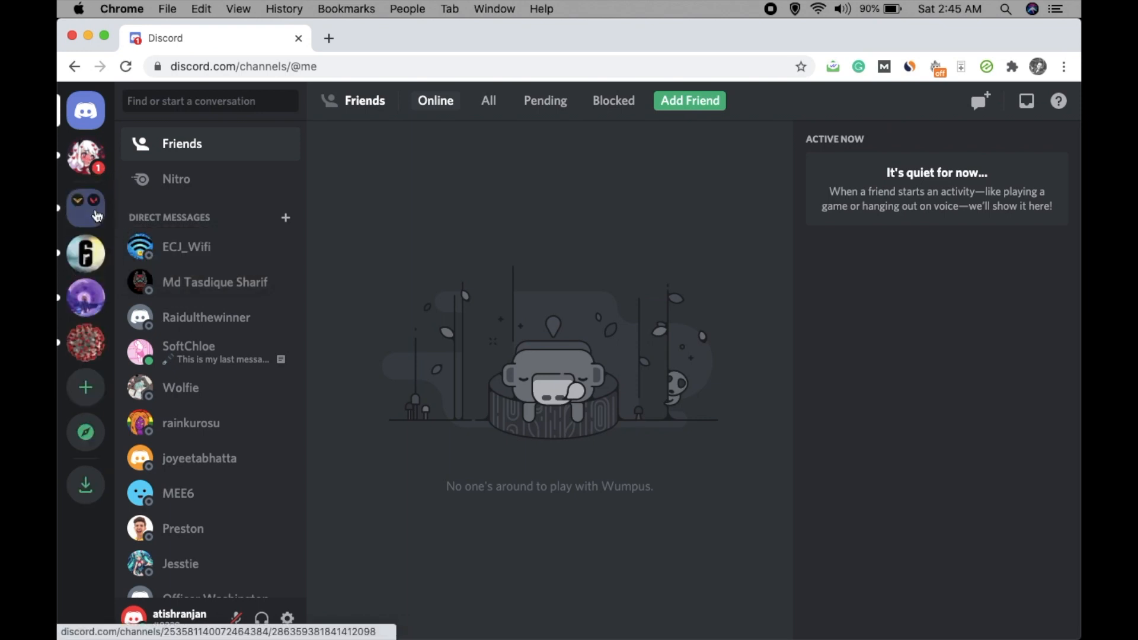
{"action": "mouse_move", "coordinate": [85, 210]}
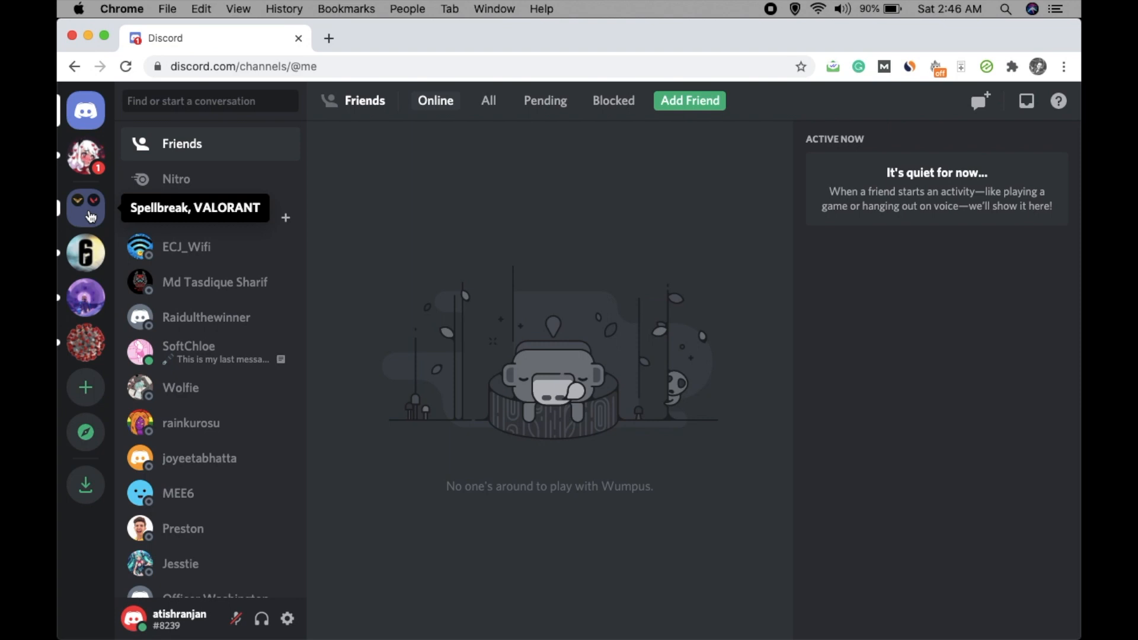
{"action": "mouse_move", "coordinate": [90, 219]}
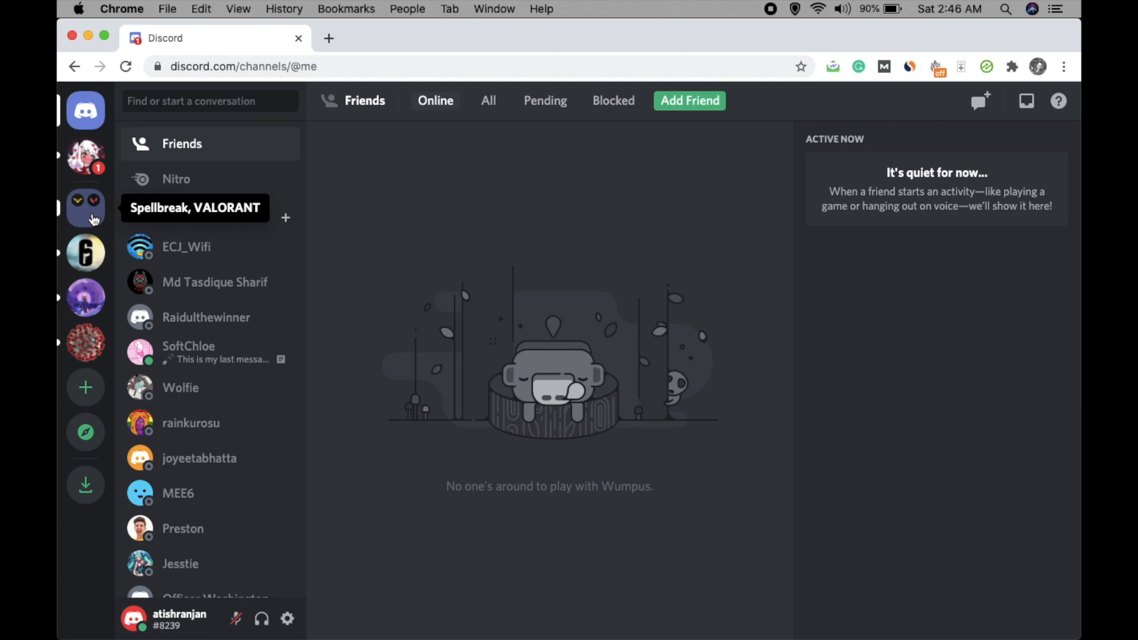
Name the folder 'Games' in Folder Settings, choose the dark red swatch, and save.
{"action": "right_click", "coordinate": [84, 208]}
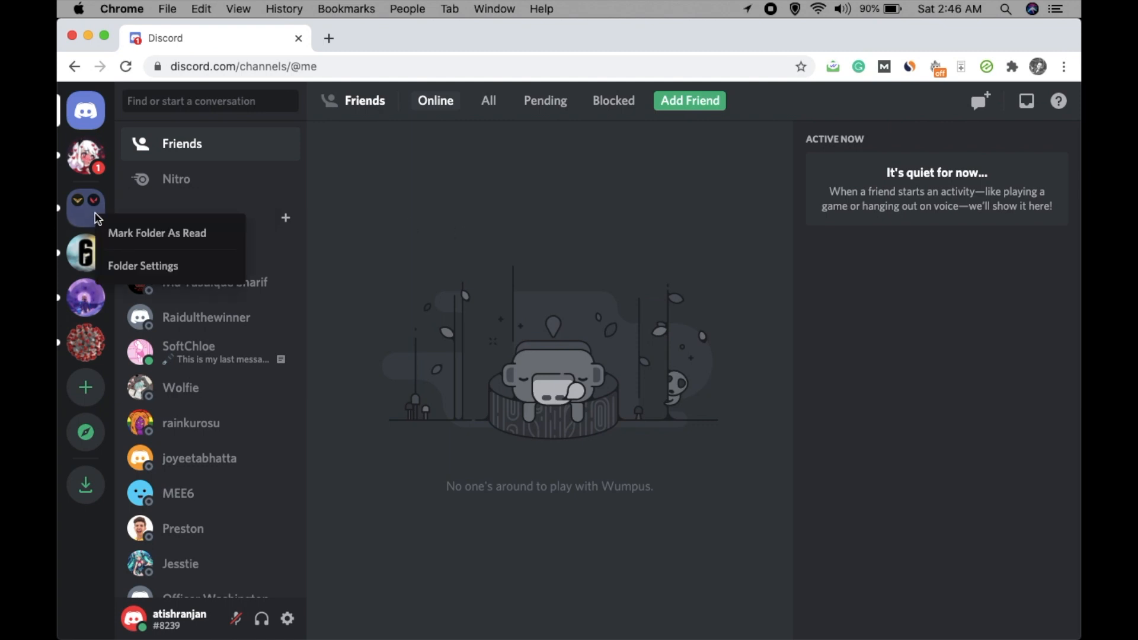
{"action": "left_click", "coordinate": [143, 265]}
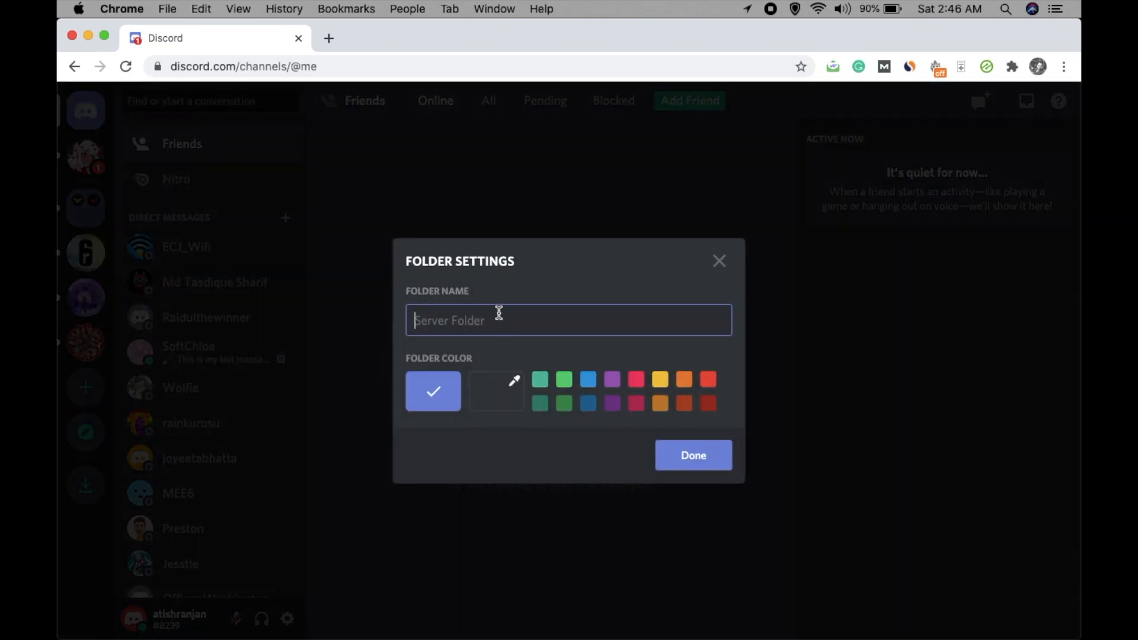
{"action": "type", "text": "Ga"}
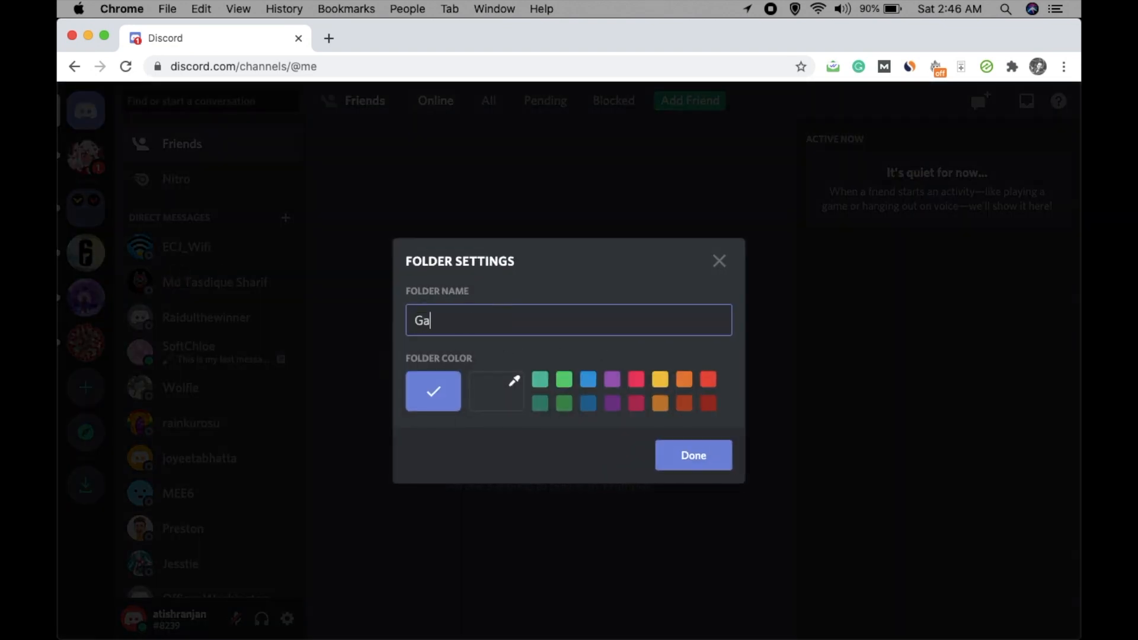
{"action": "type", "text": "mes"}
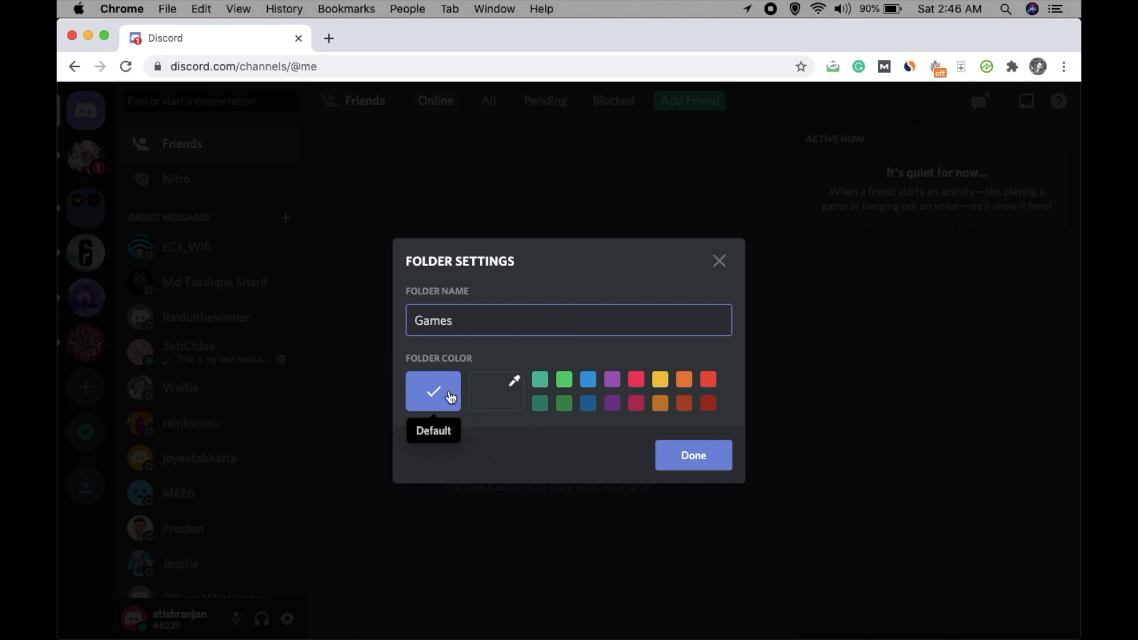
{"action": "mouse_move", "coordinate": [511, 392]}
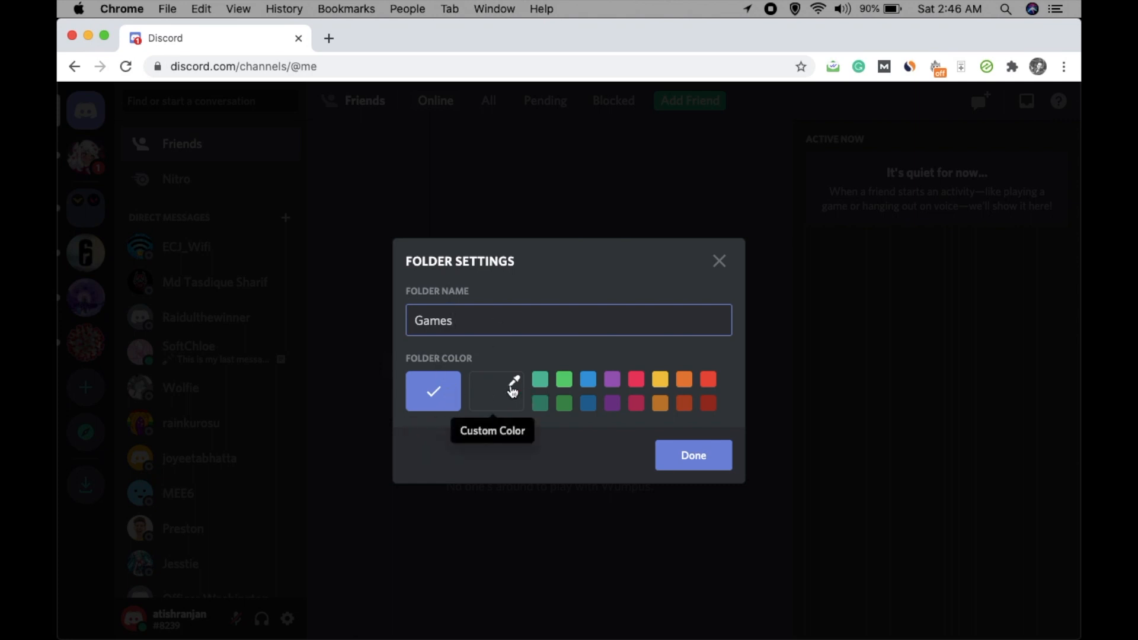
{"action": "mouse_move", "coordinate": [636, 394]}
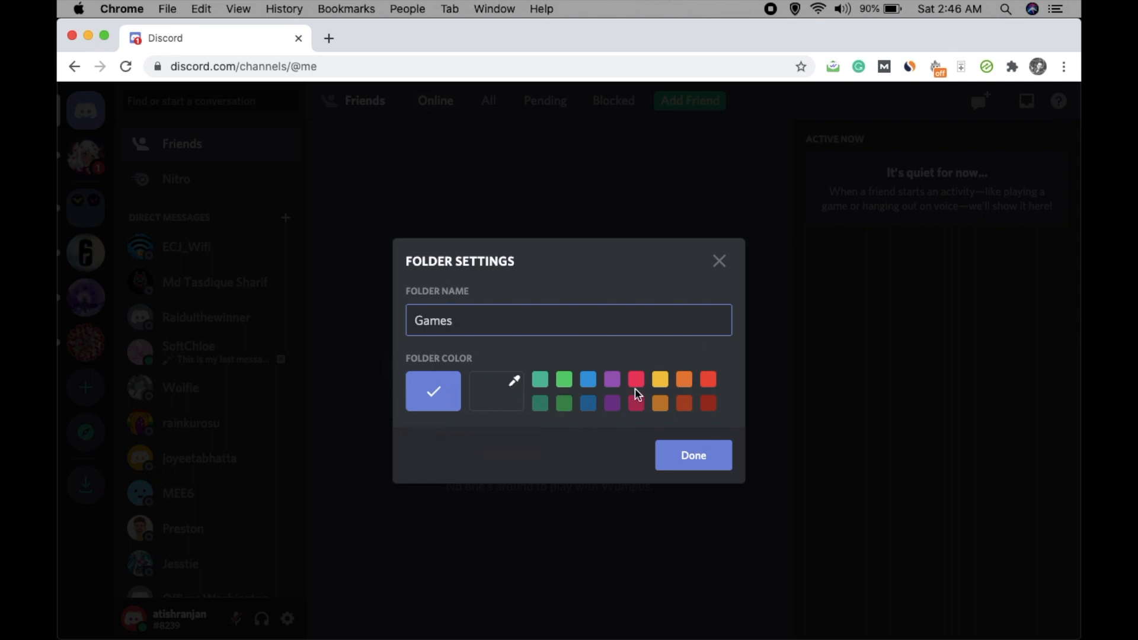
{"action": "left_click", "coordinate": [635, 378]}
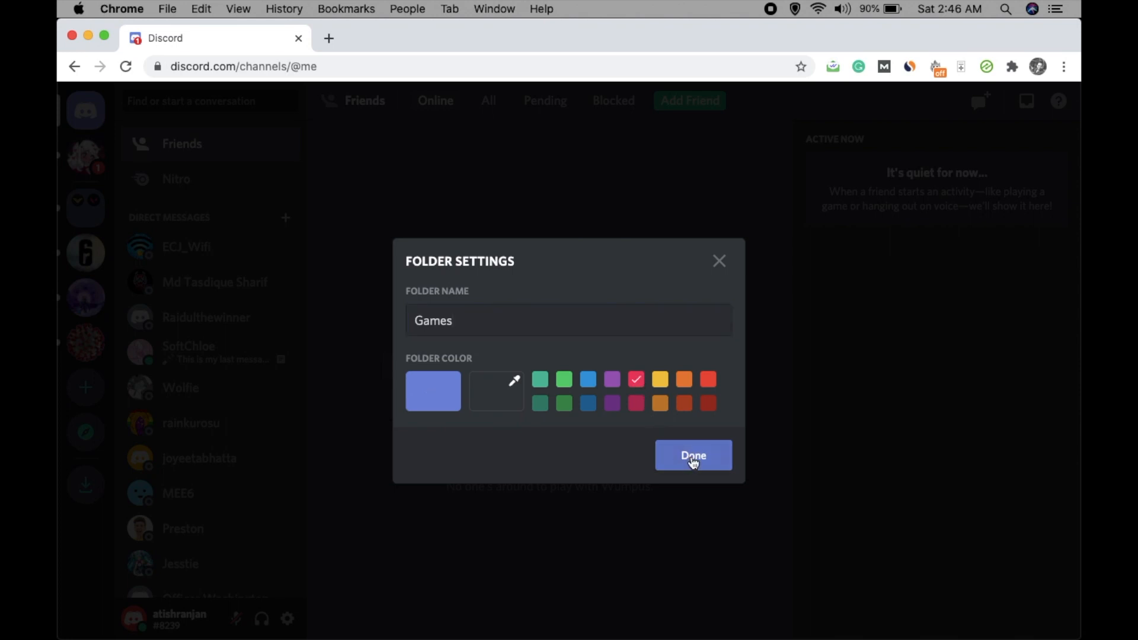
{"action": "left_click", "coordinate": [709, 403]}
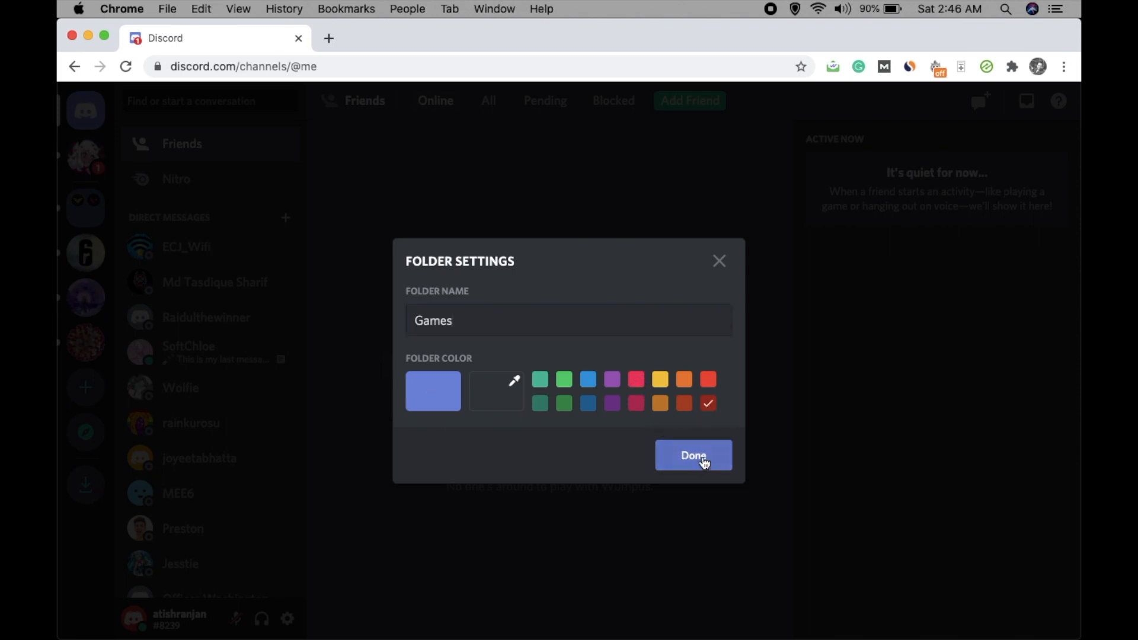
{"action": "left_click", "coordinate": [692, 456]}
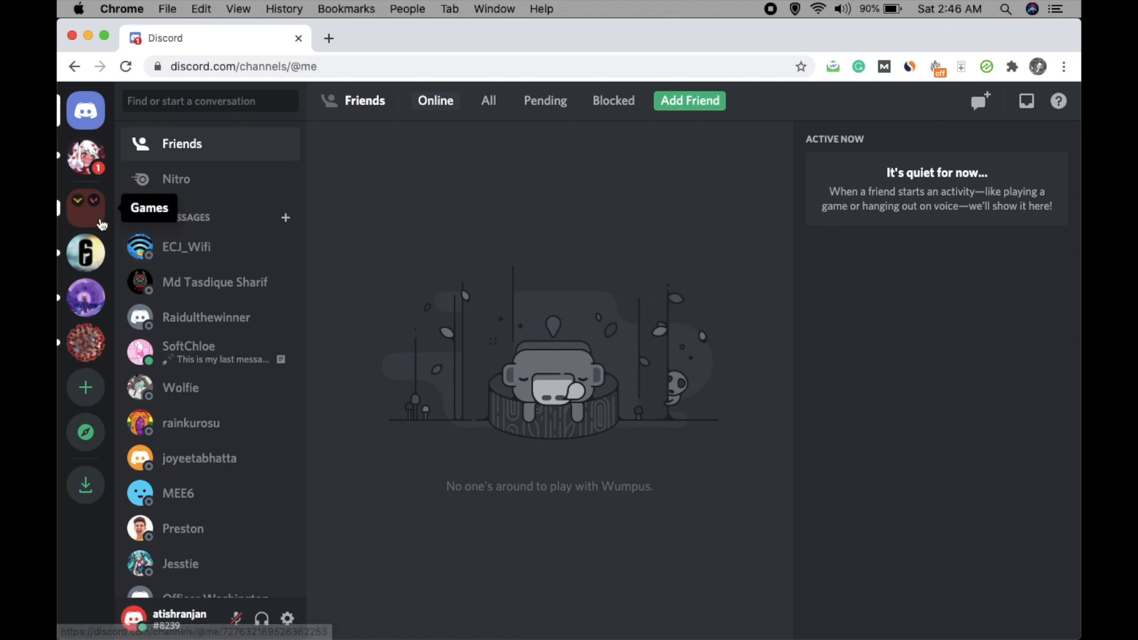
{"action": "mouse_move", "coordinate": [76, 216]}
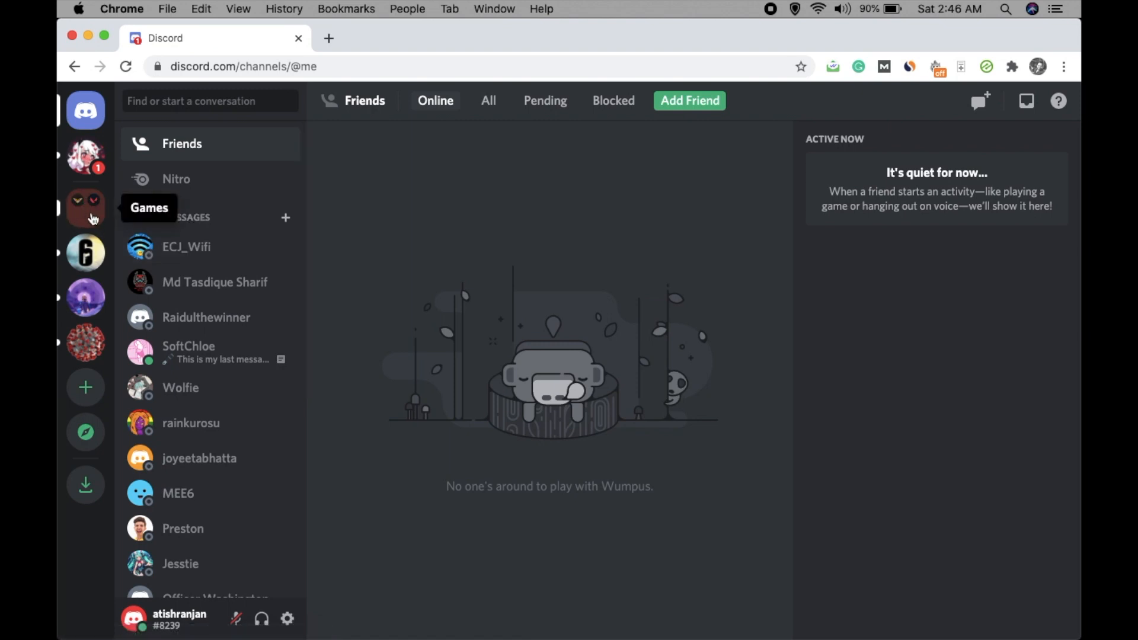
{"action": "mouse_move", "coordinate": [353, 278]}
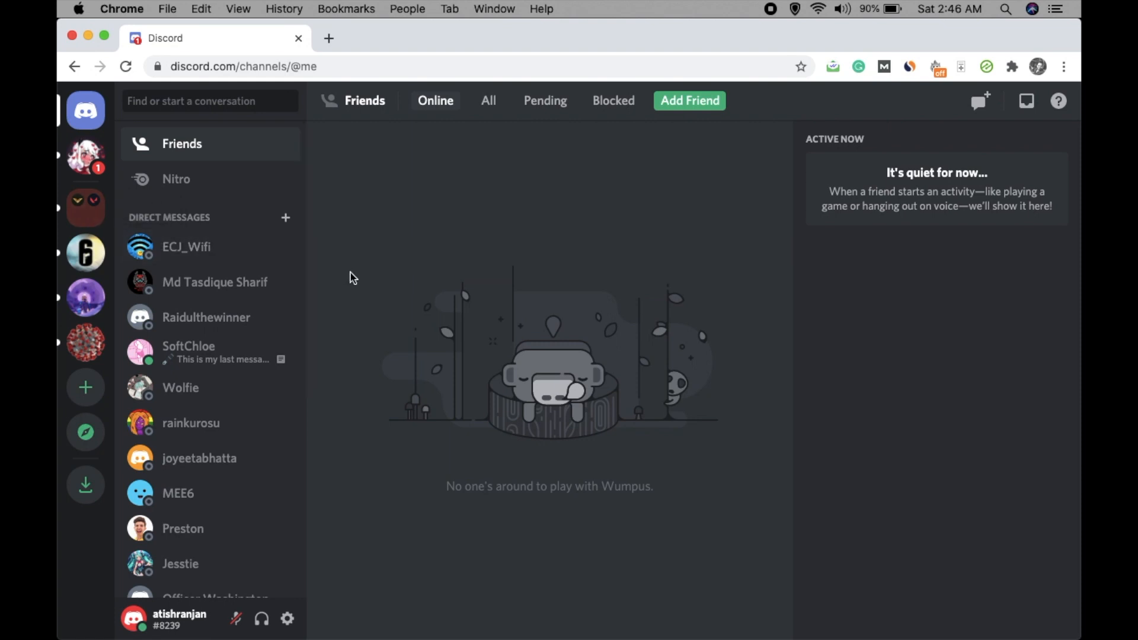
{"action": "mouse_move", "coordinate": [86, 343]}
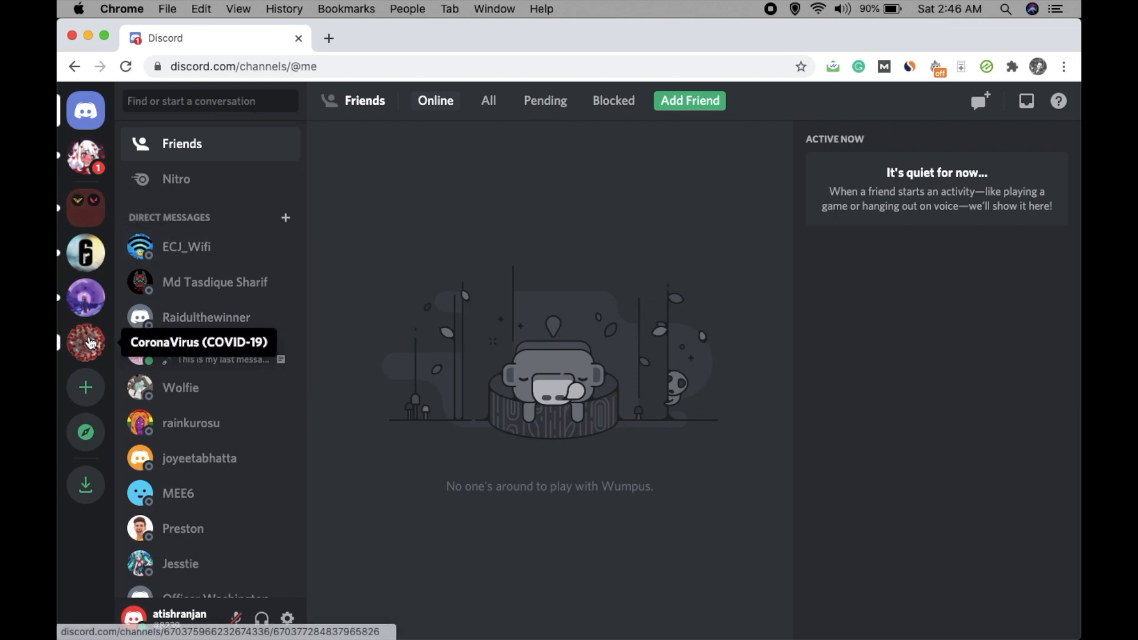
{"action": "mouse_move", "coordinate": [85, 342]}
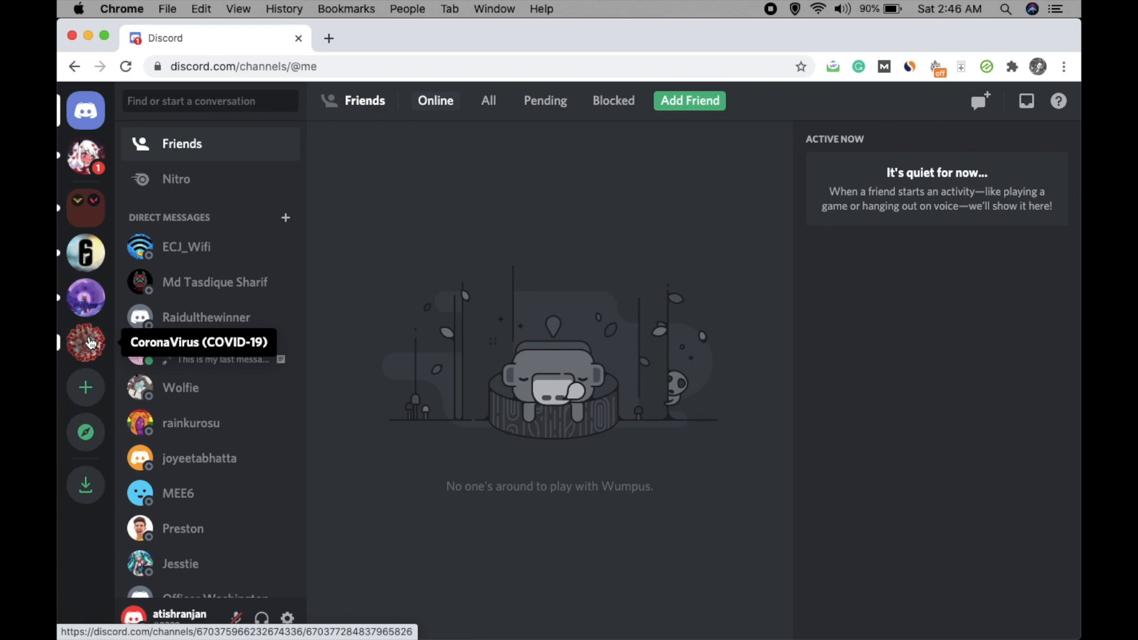
{"action": "mouse_move", "coordinate": [90, 347]}
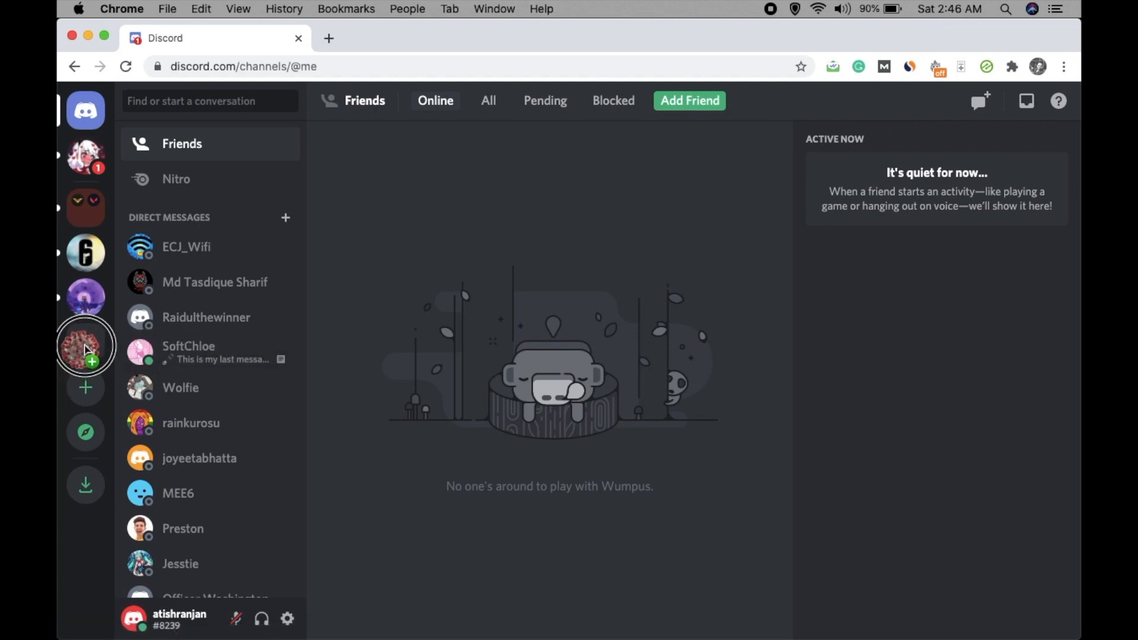
{"action": "mouse_move", "coordinate": [86, 347]}
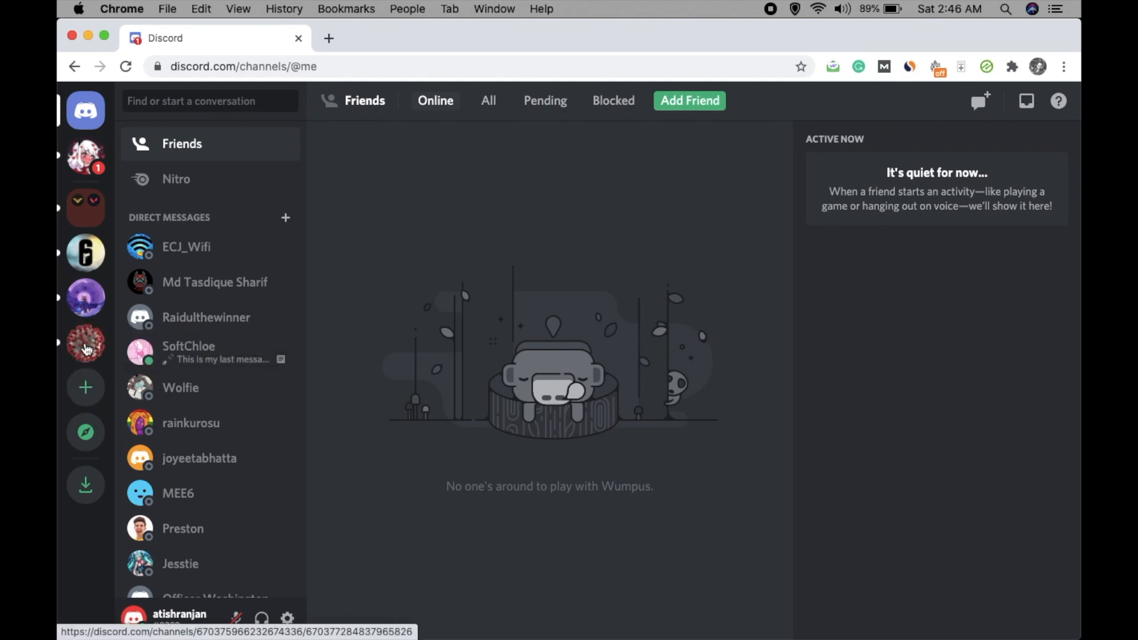
{"action": "mouse_move", "coordinate": [86, 351]}
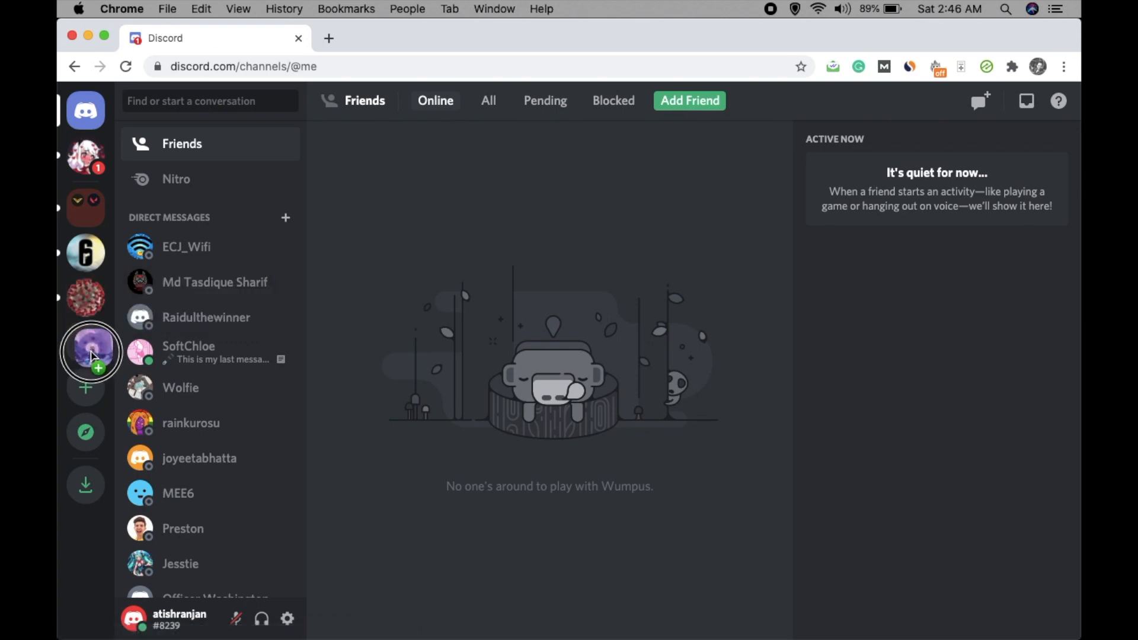
{"action": "mouse_move", "coordinate": [84, 297]}
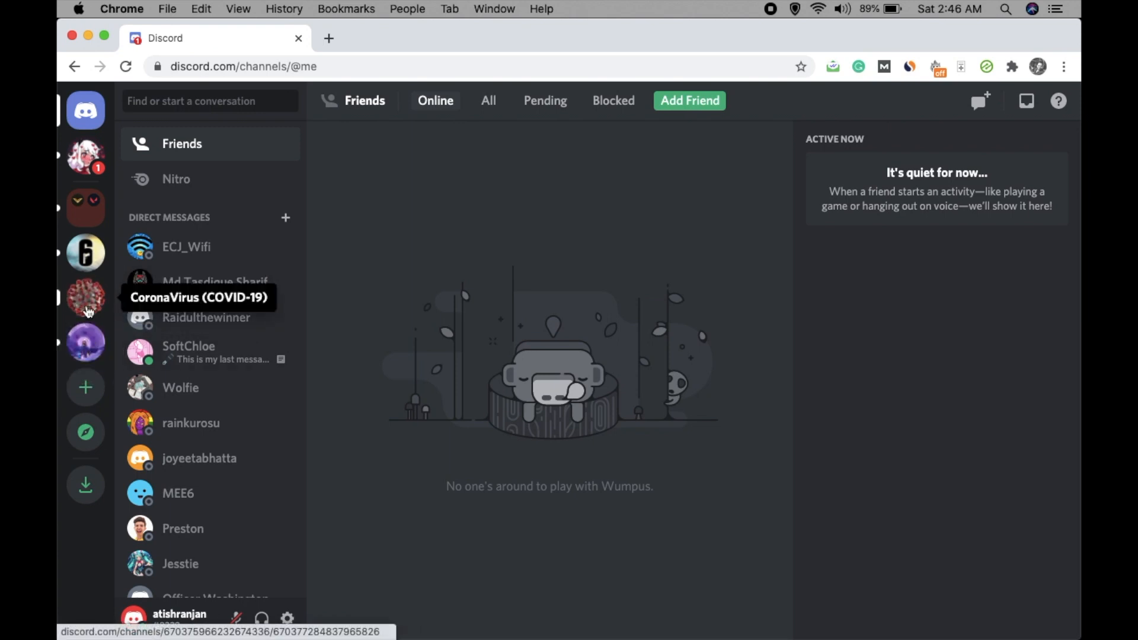
{"action": "mouse_move", "coordinate": [84, 366]}
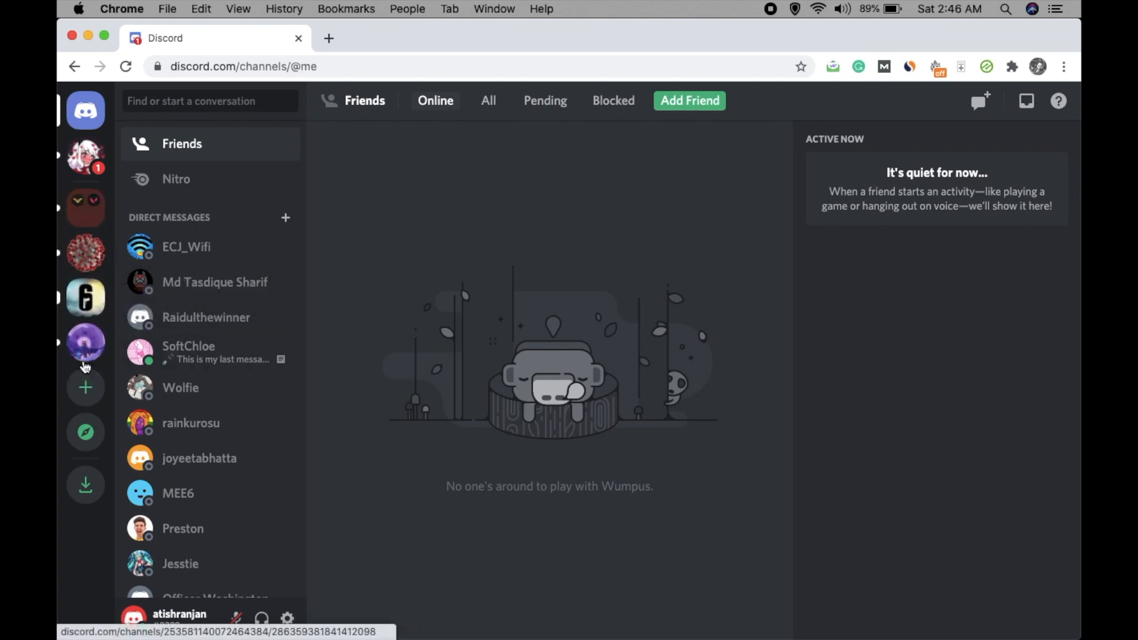
Drag Risk of Rain 2 onto CoronaVirus (COVID-19) to form a new server folder.
{"action": "left_click", "coordinate": [85, 387]}
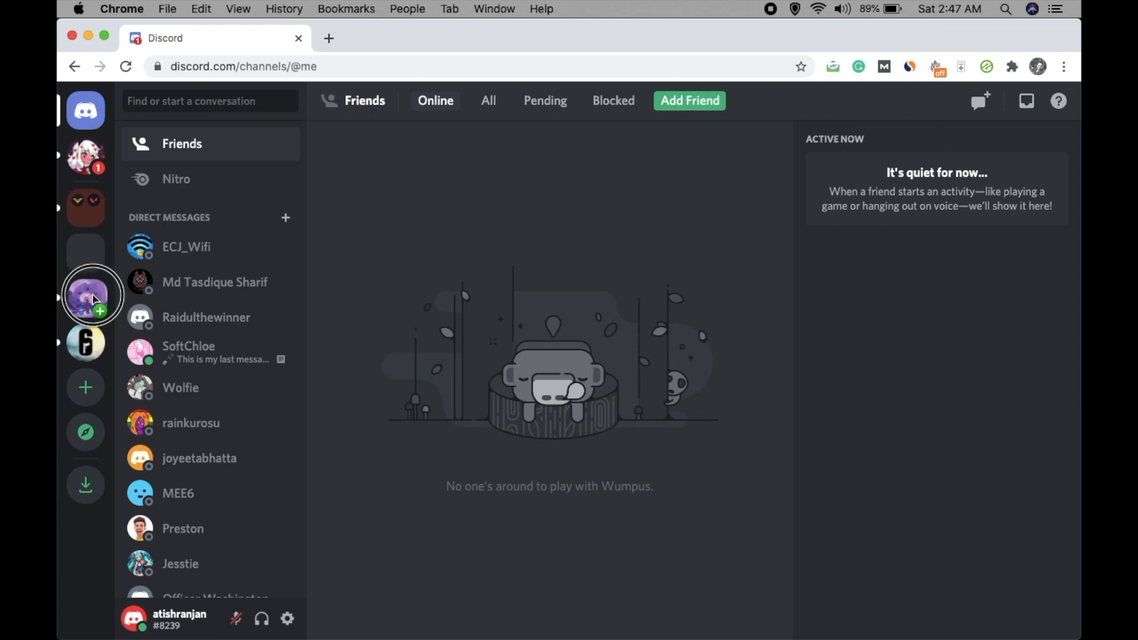
{"action": "mouse_move", "coordinate": [85, 253]}
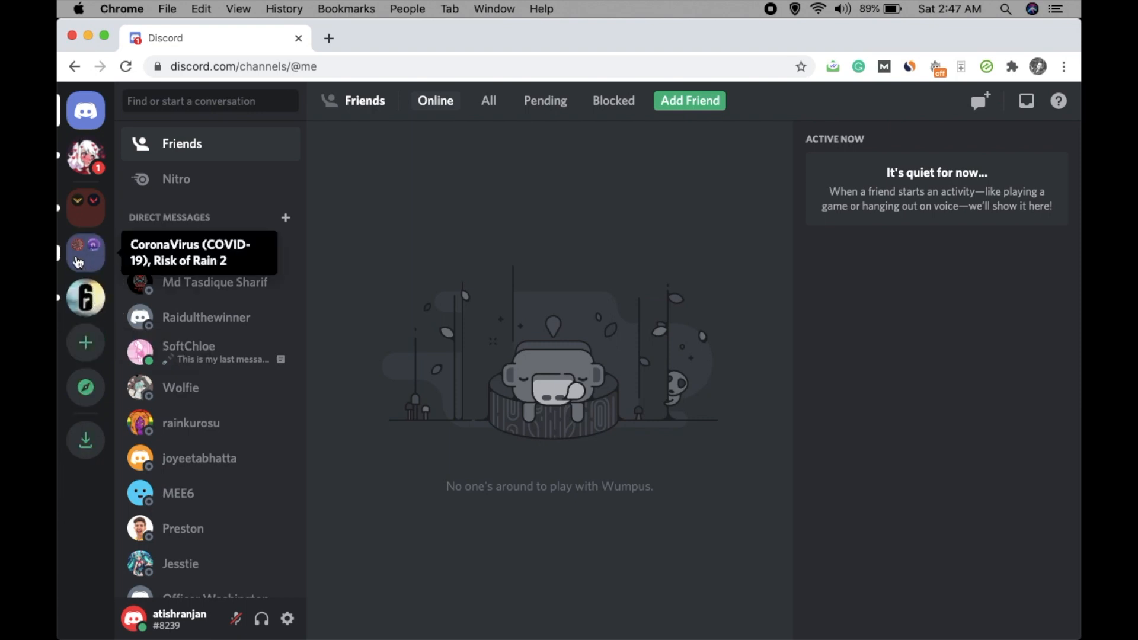
{"action": "mouse_move", "coordinate": [104, 263]}
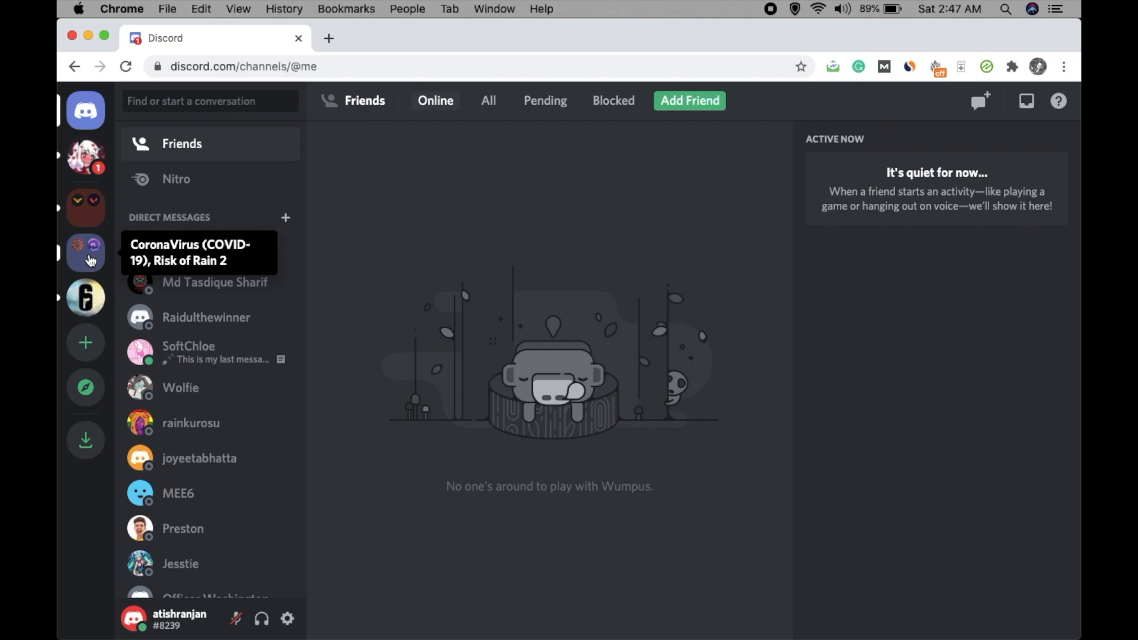
Set the folder name to 'Covid19 info' in Folder Settings, correcting a mistyped name, and save.
{"action": "right_click", "coordinate": [86, 253]}
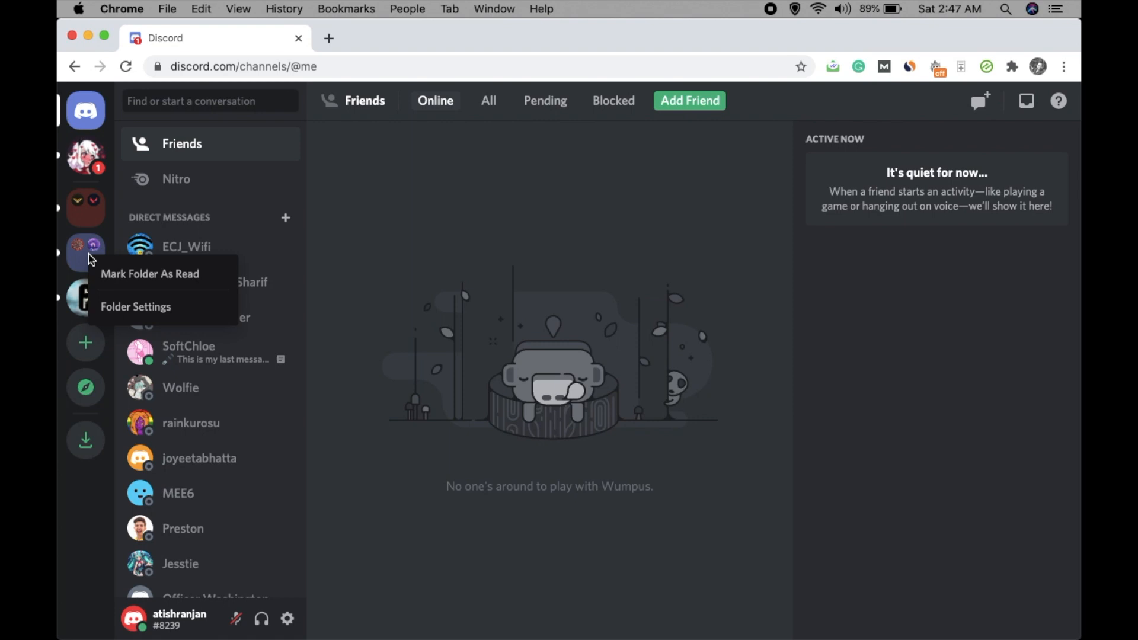
{"action": "mouse_move", "coordinate": [142, 306]}
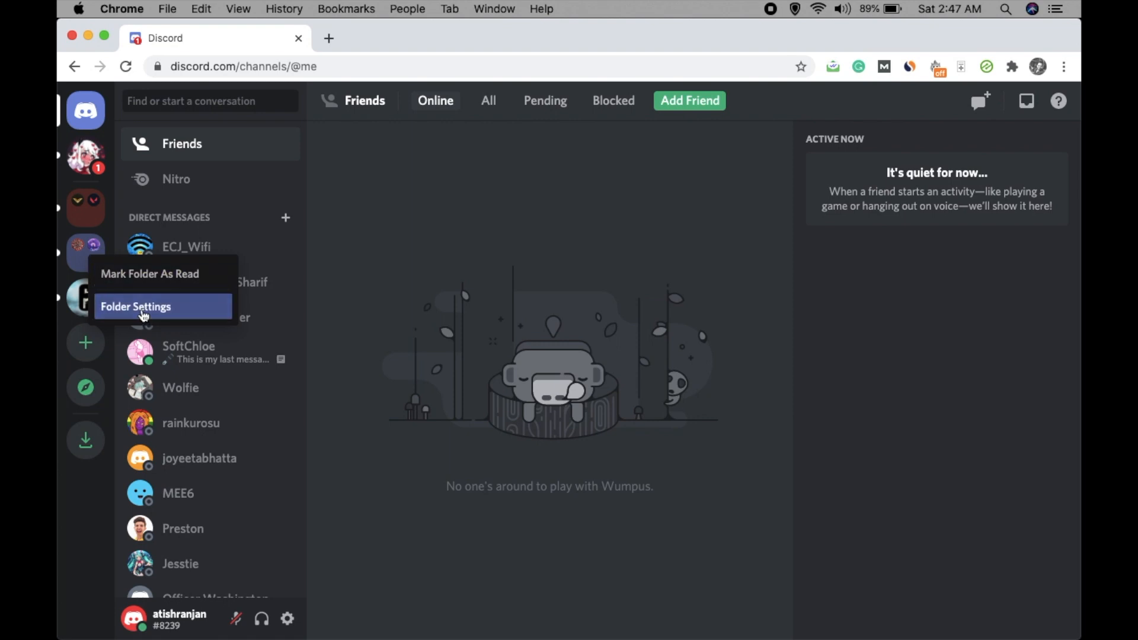
{"action": "left_click", "coordinate": [136, 307]}
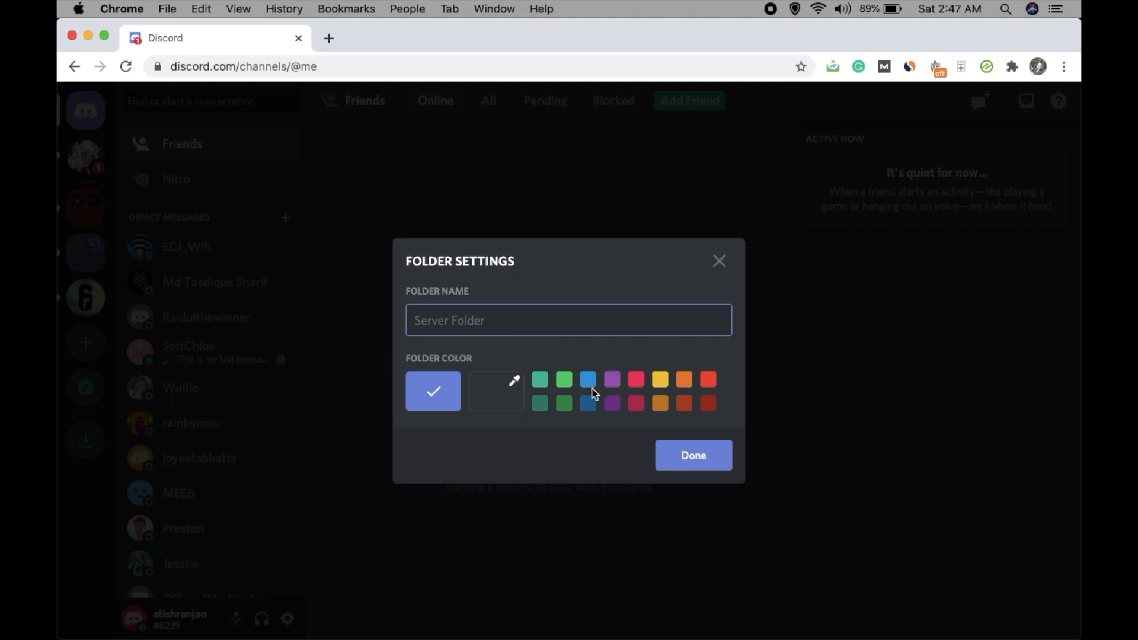
{"action": "left_click", "coordinate": [588, 379]}
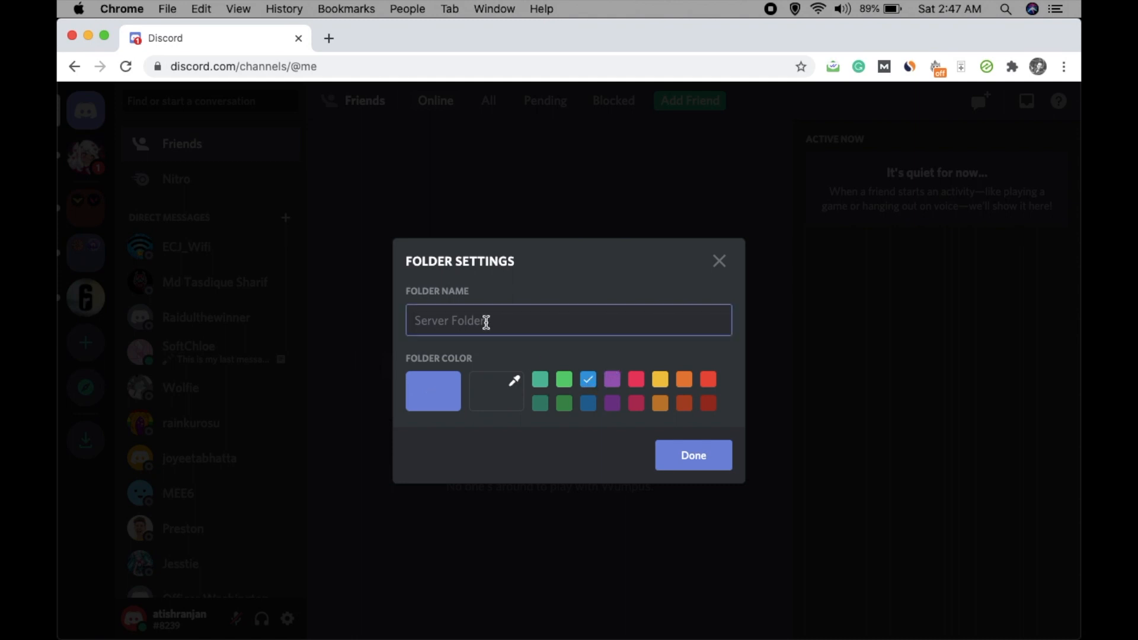
{"action": "type", "text": "Covid"}
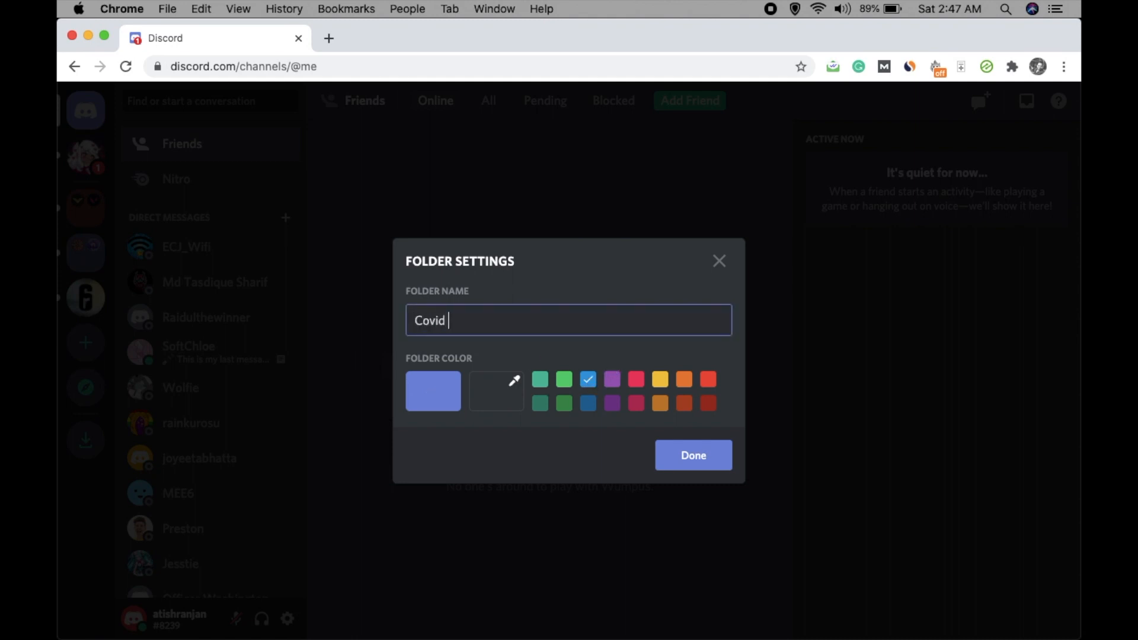
{"action": "type", "text": "n gaming"}
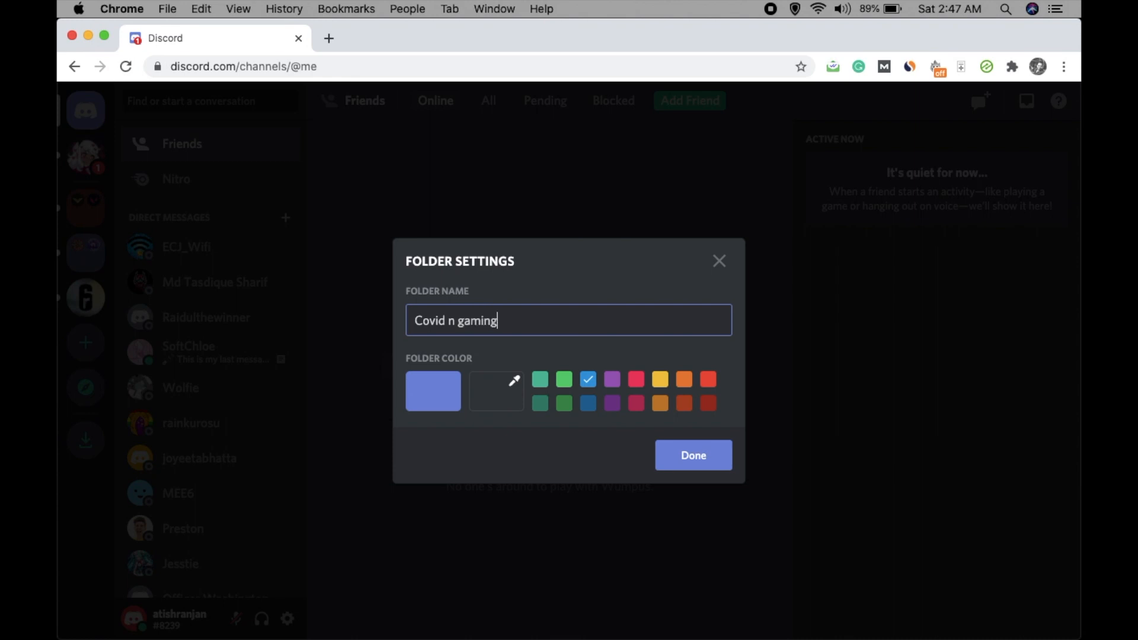
{"action": "key", "text": "Backspace"}
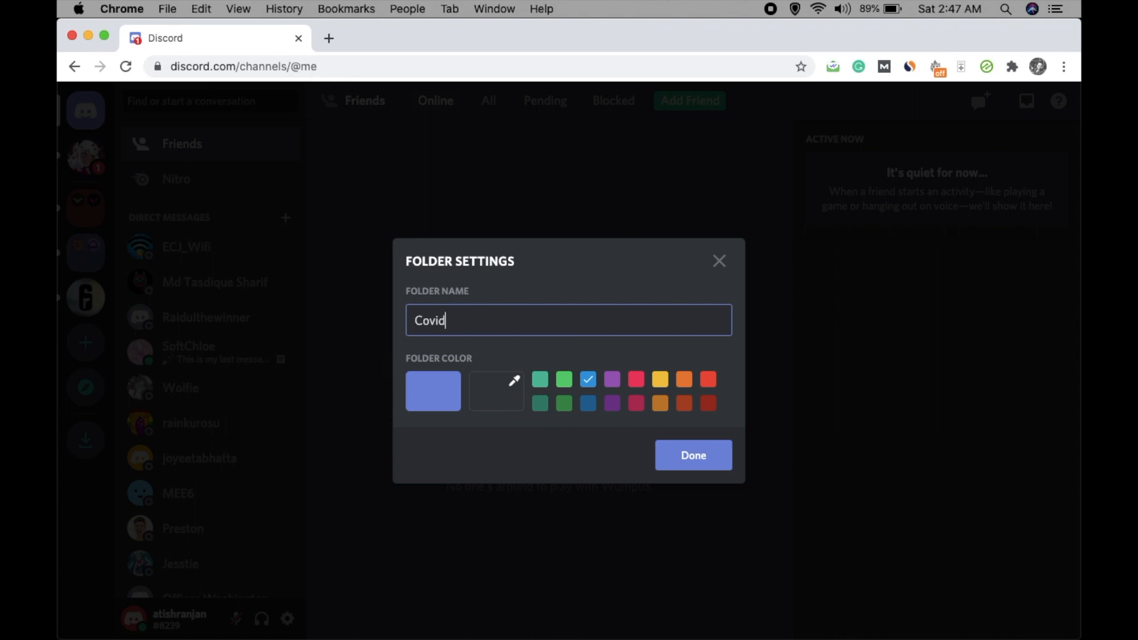
{"action": "type", "text": "19 info"}
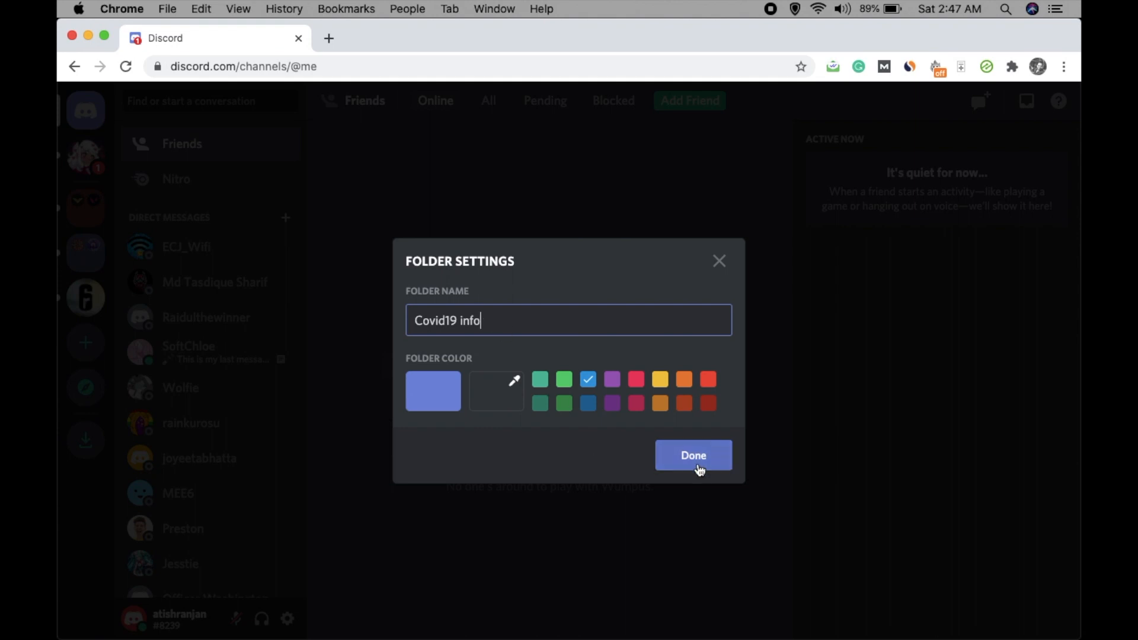
{"action": "left_click", "coordinate": [692, 455]}
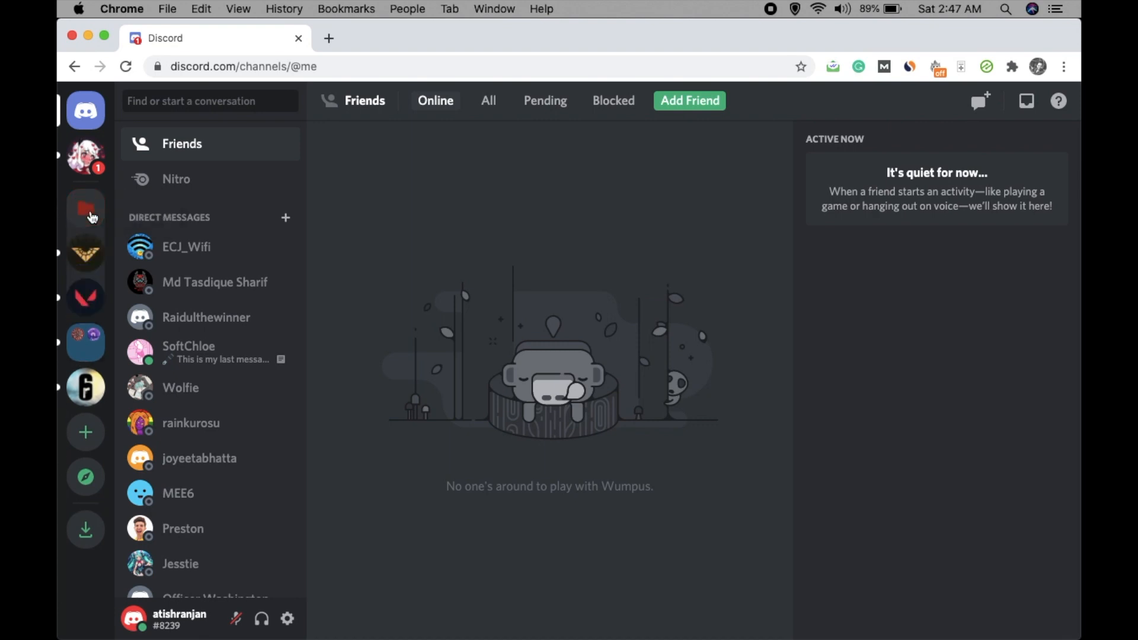
{"action": "mouse_move", "coordinate": [86, 210]}
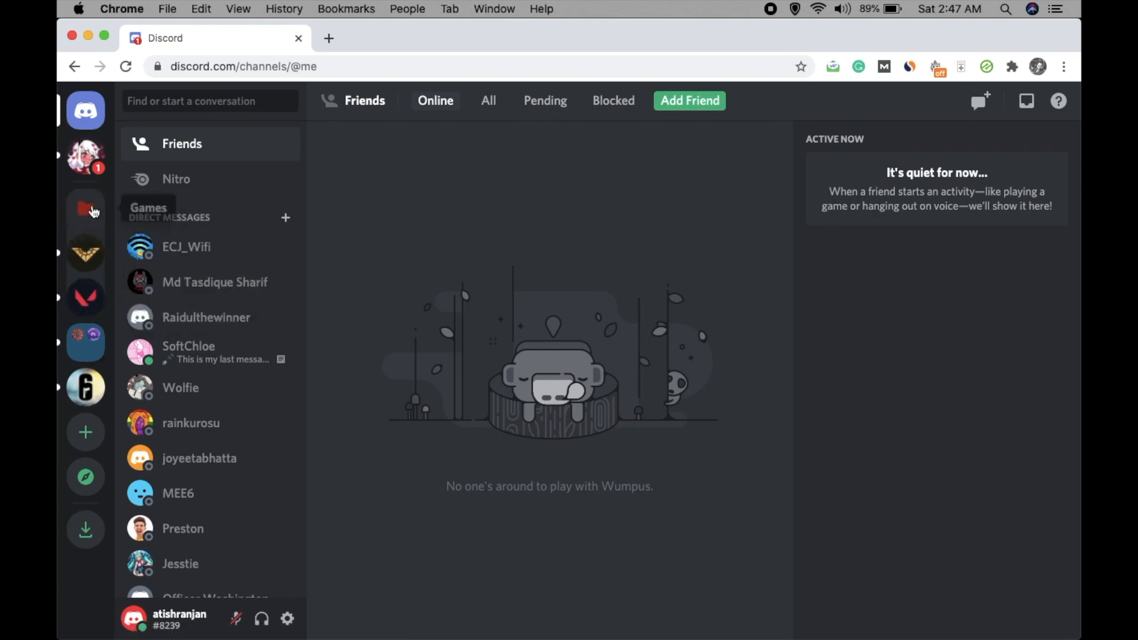
{"action": "mouse_move", "coordinate": [86, 297]}
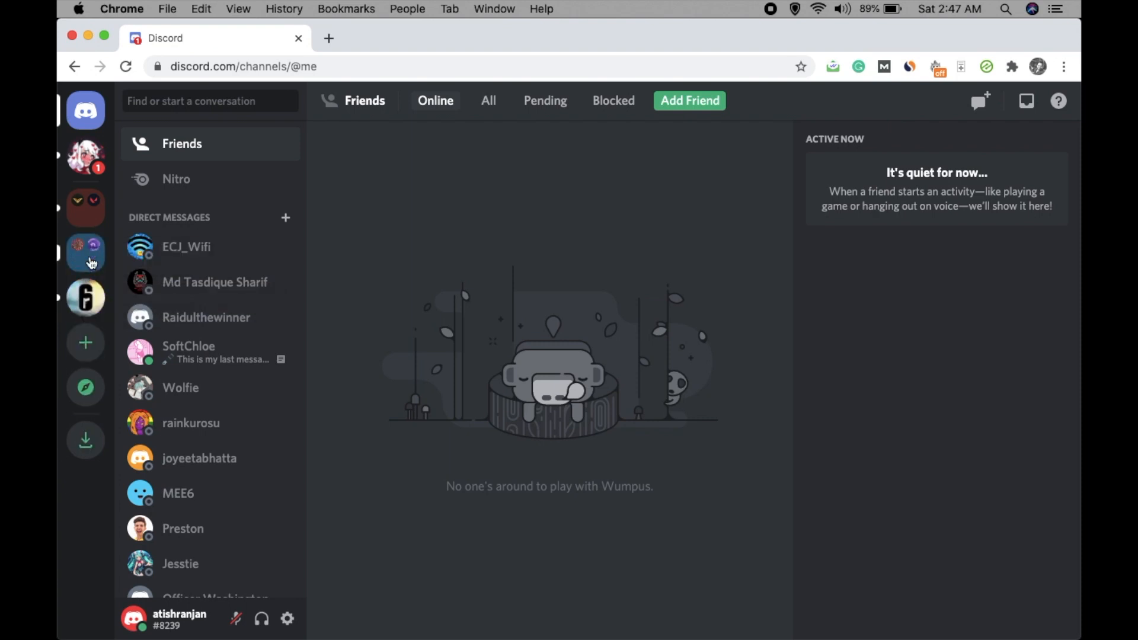
{"action": "mouse_move", "coordinate": [472, 287]}
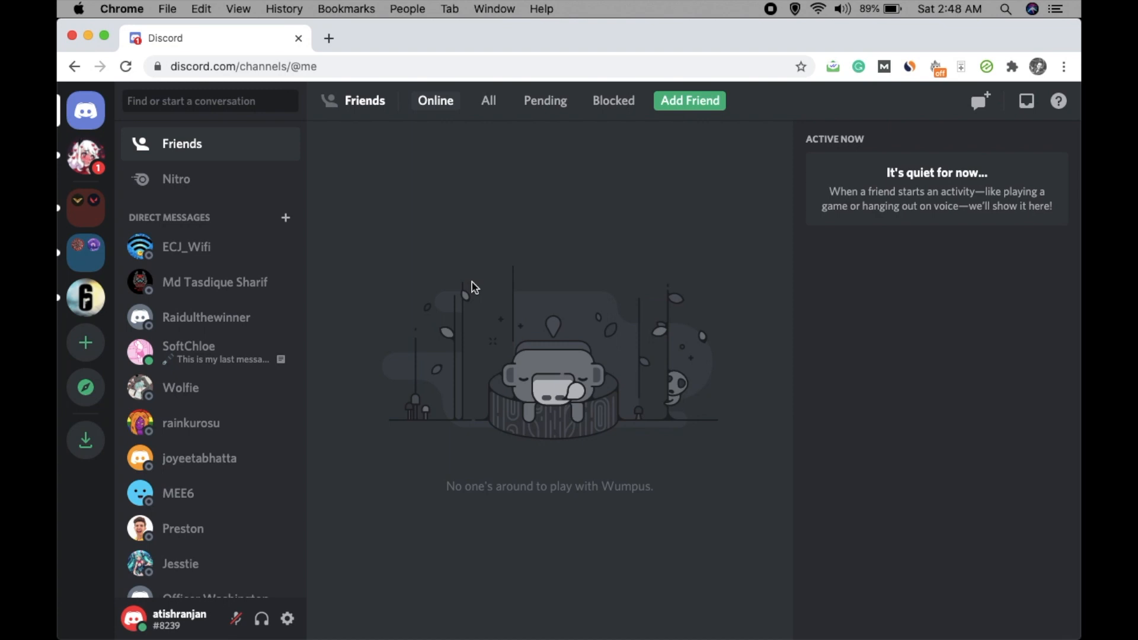
{"action": "mouse_move", "coordinate": [493, 305]}
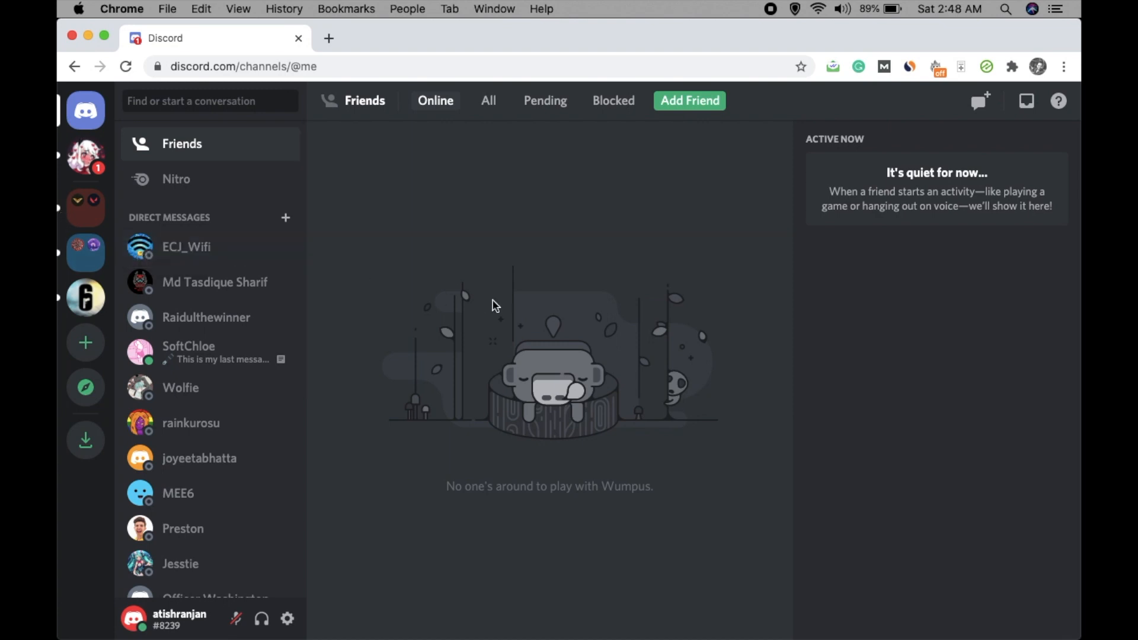
{"action": "mouse_move", "coordinate": [411, 276]}
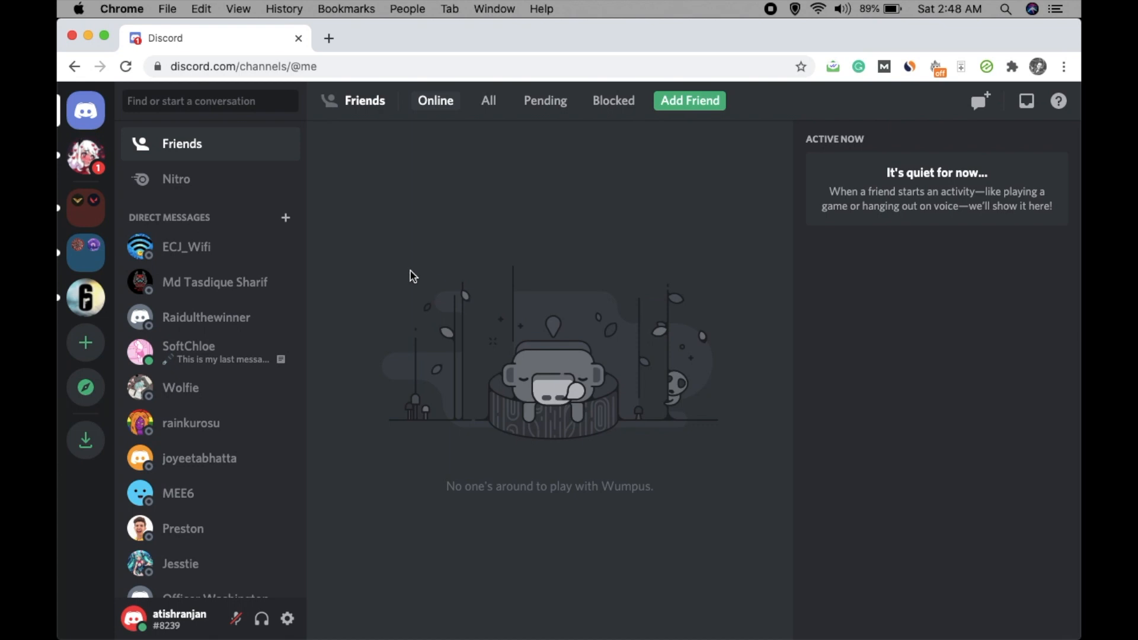
{"action": "mouse_move", "coordinate": [86, 252]}
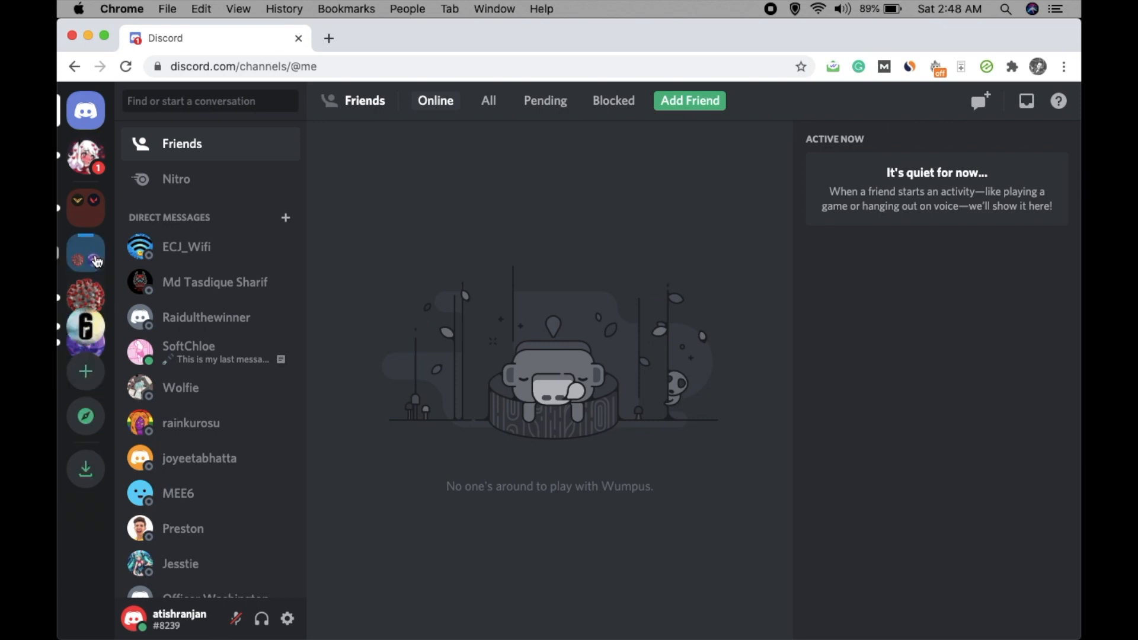
{"action": "mouse_move", "coordinate": [85, 299]}
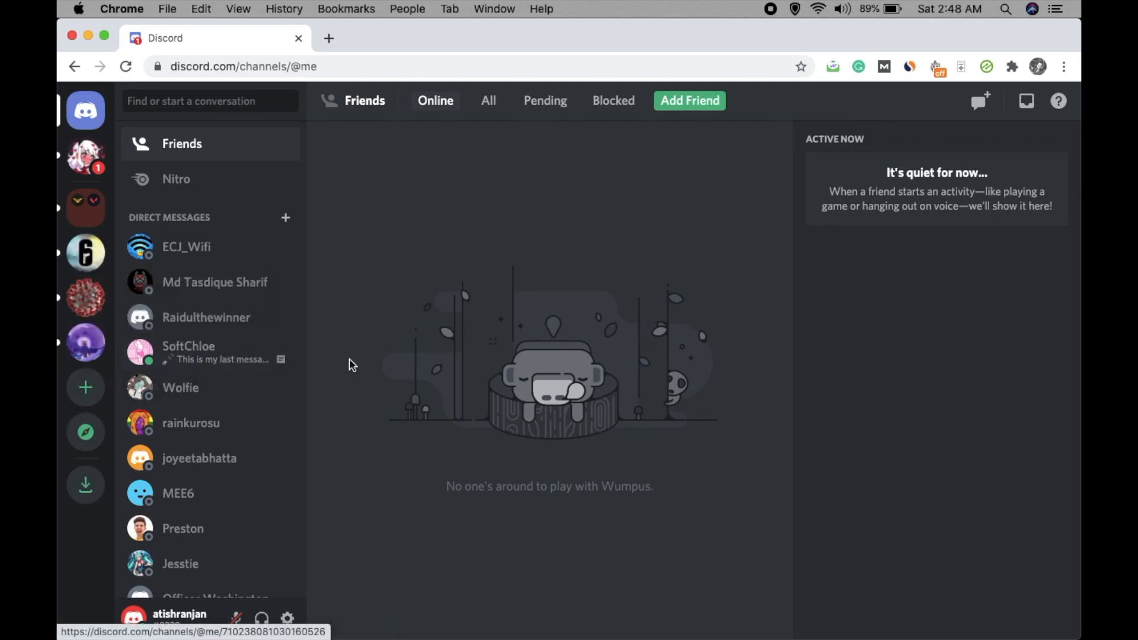
{"action": "mouse_move", "coordinate": [85, 208]}
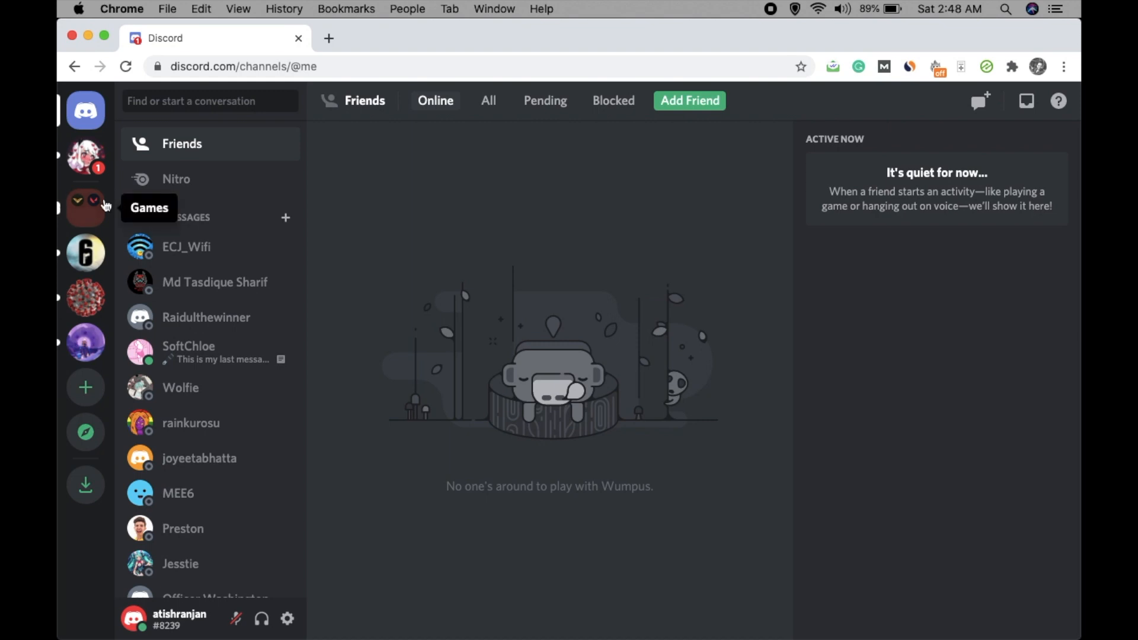
Bring up the options menu for the VALORANT server inside the expanded Games folder.
{"action": "right_click", "coordinate": [86, 304]}
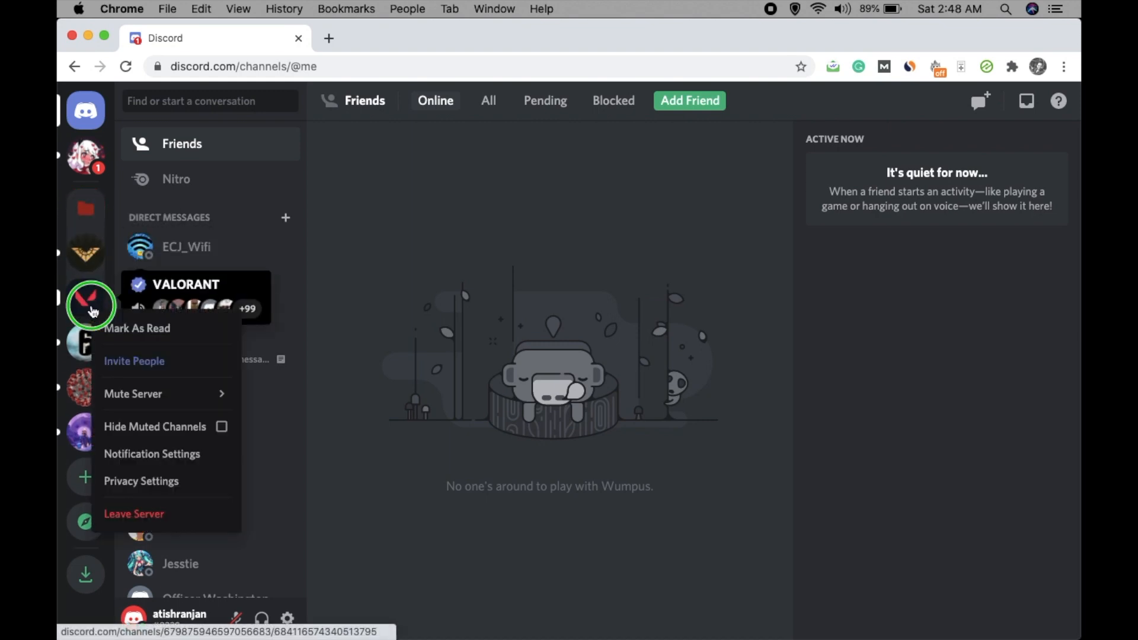
{"action": "mouse_move", "coordinate": [85, 348]}
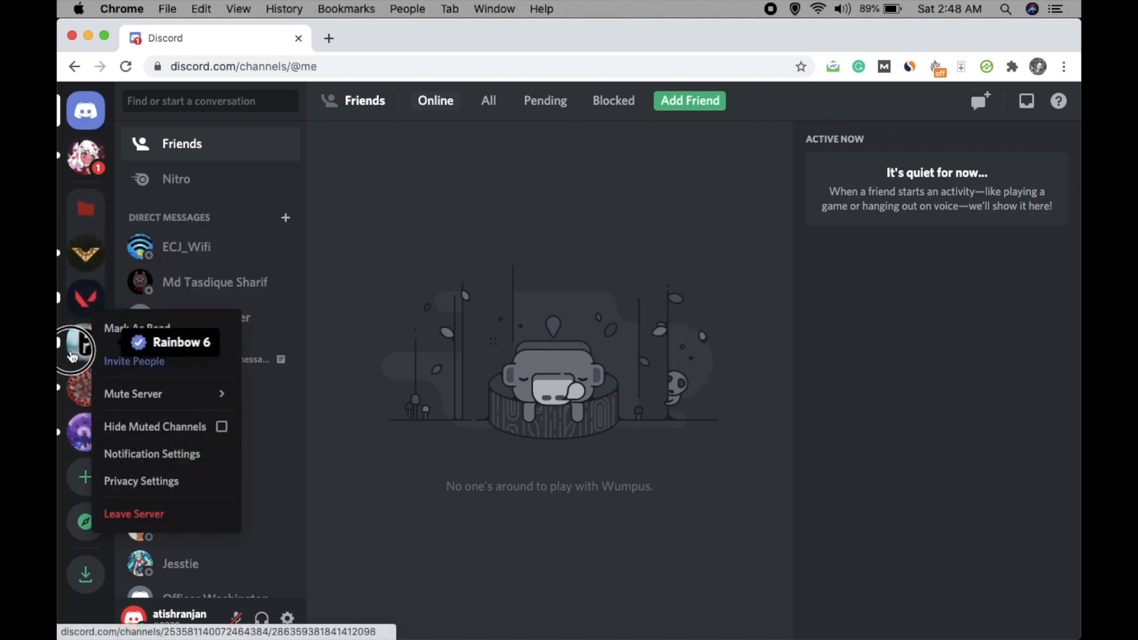